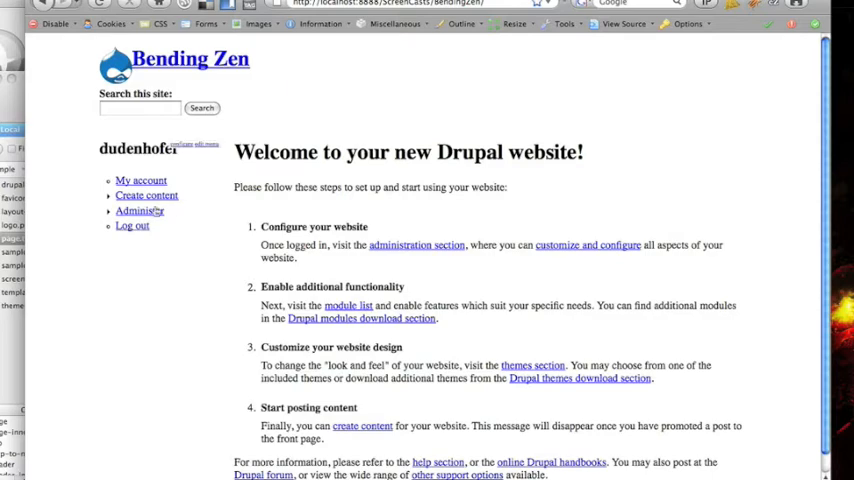
Go to Administer > Site building > Themes and find Sample Theme enabled as default.
{"action": "left_click", "coordinate": [138, 210]}
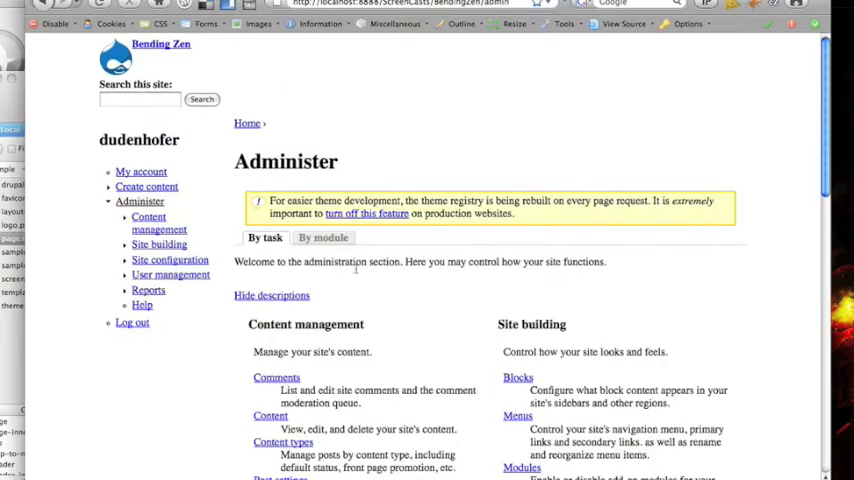
{"action": "scroll", "scroll_direction": "down", "scroll_amount": 3}
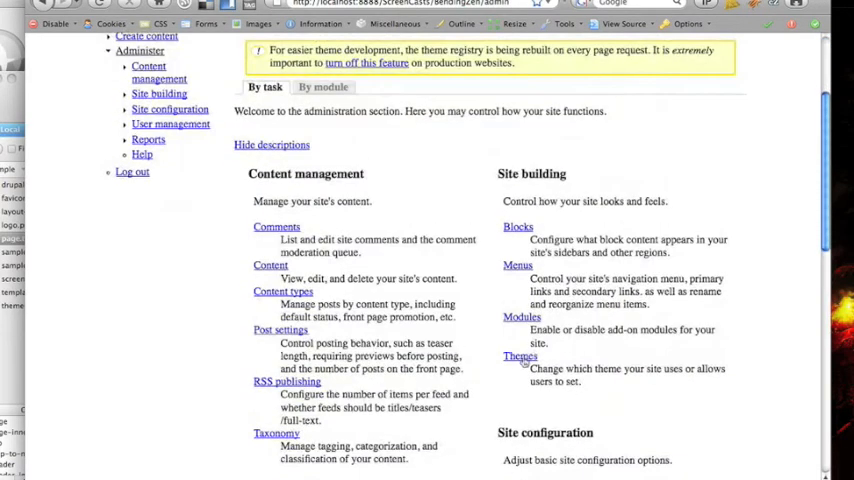
{"action": "left_click", "coordinate": [520, 356]}
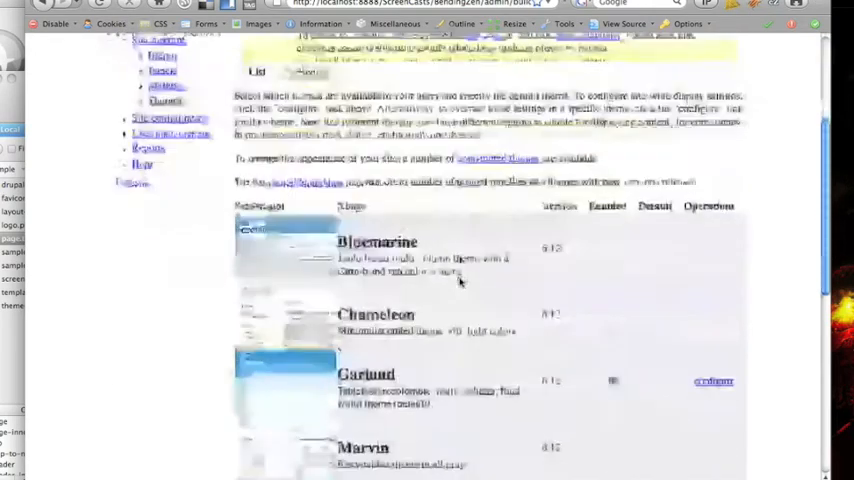
{"action": "scroll", "scroll_direction": "down", "scroll_amount": 3}
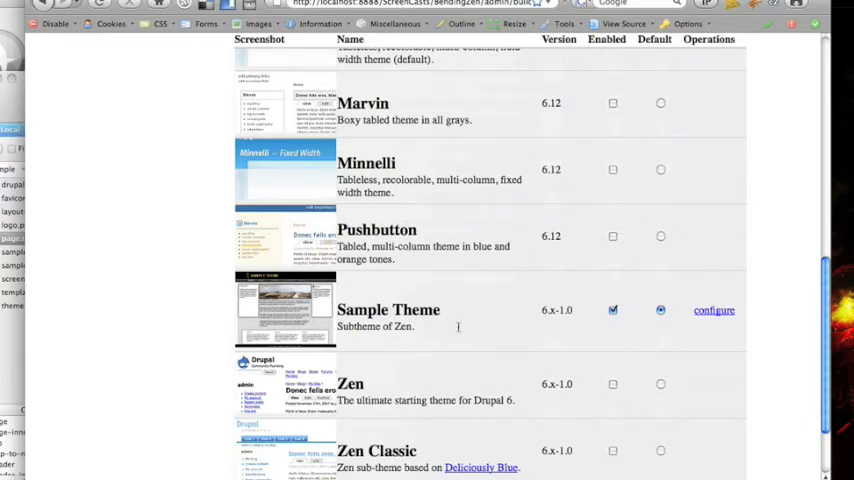
{"action": "scroll", "scroll_direction": "up", "scroll_amount": 3}
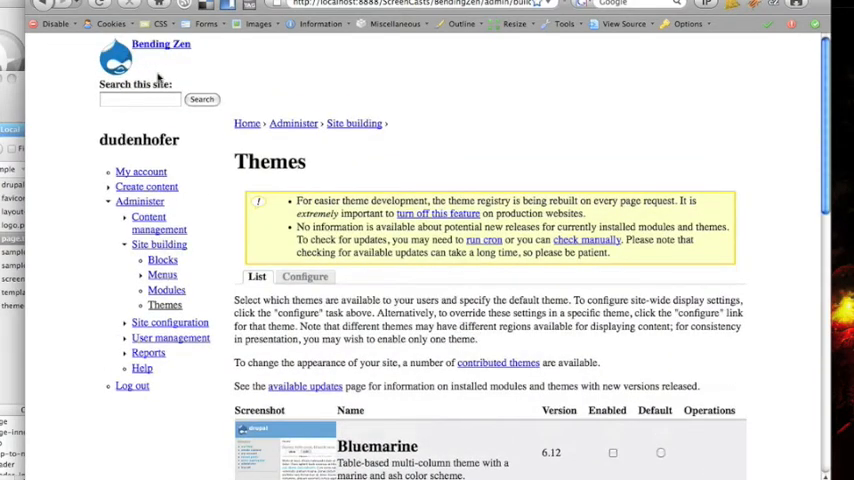
{"action": "mouse_move", "coordinate": [313, 177]}
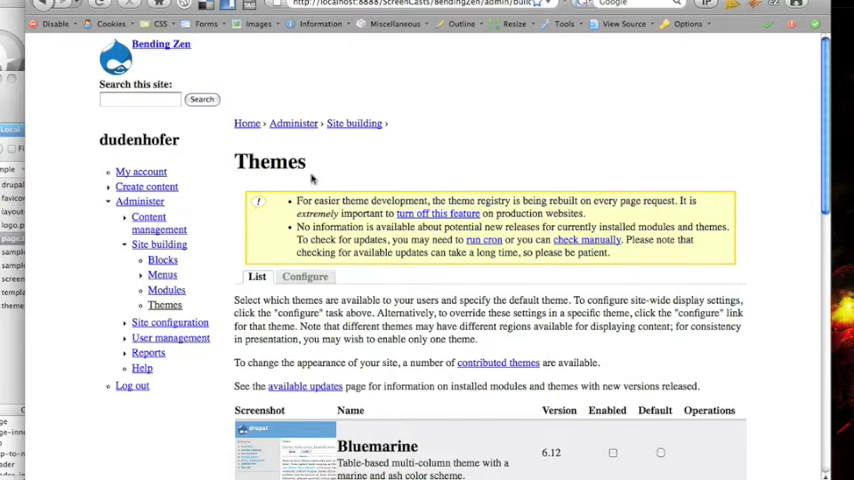
{"action": "scroll", "scroll_direction": "down", "scroll_amount": 3}
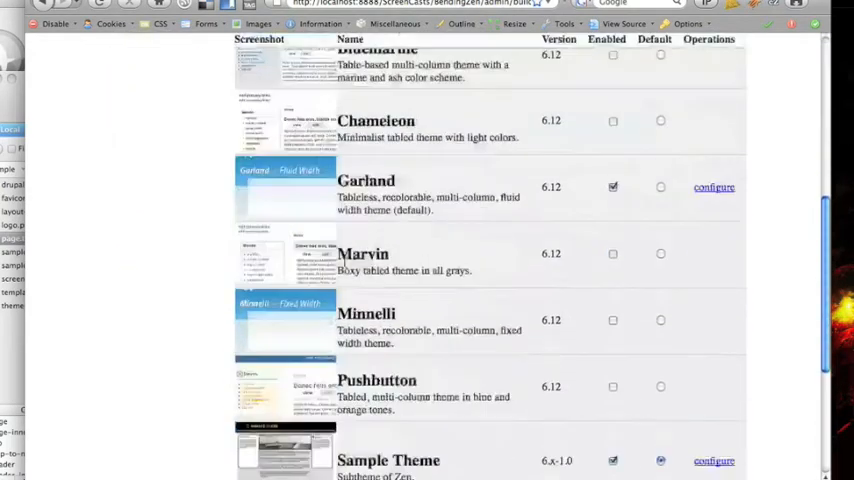
{"action": "scroll", "scroll_direction": "down", "scroll_amount": 3}
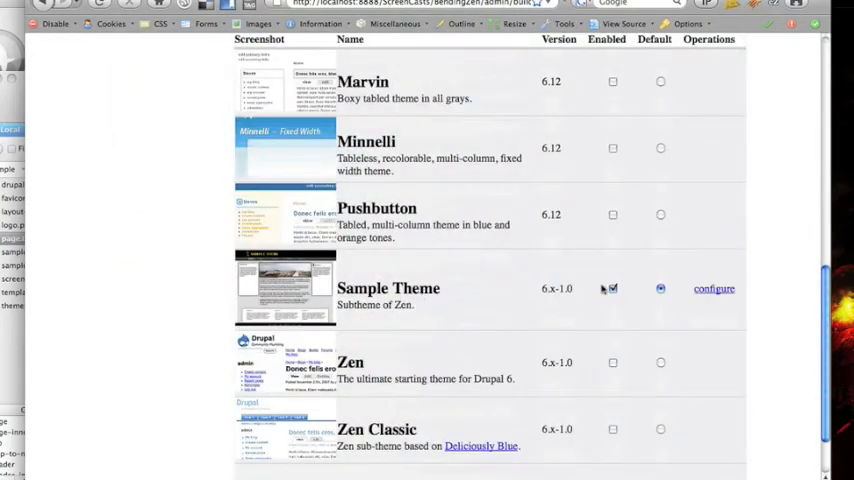
{"action": "left_click", "coordinate": [613, 289]}
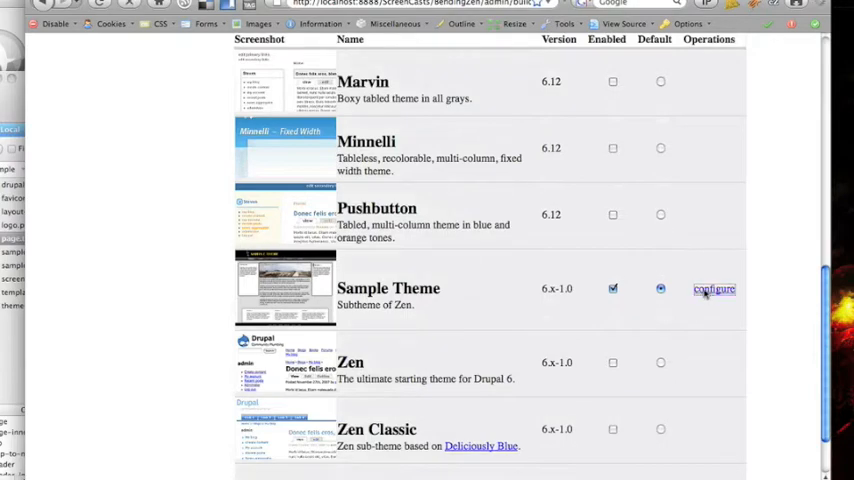
Configure Sample Theme and review its Toggle display, Logo image and Shortcut icon settings.
{"action": "left_click", "coordinate": [713, 289]}
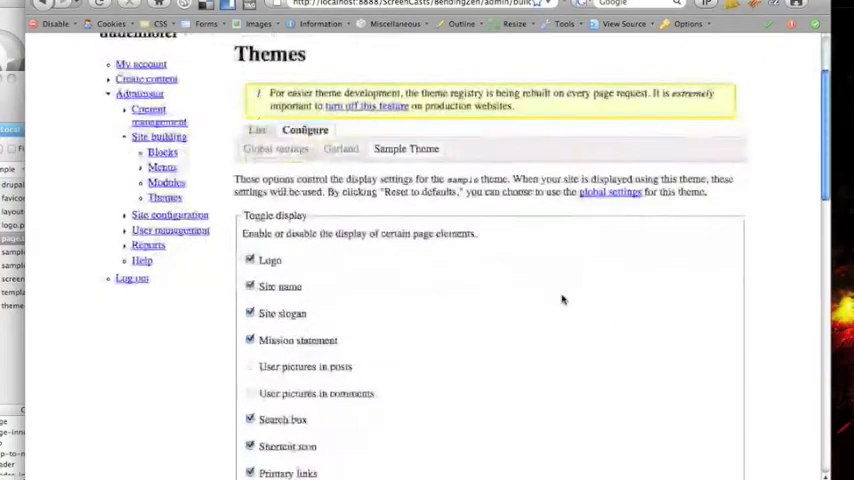
{"action": "scroll", "scroll_direction": "down", "scroll_amount": 3}
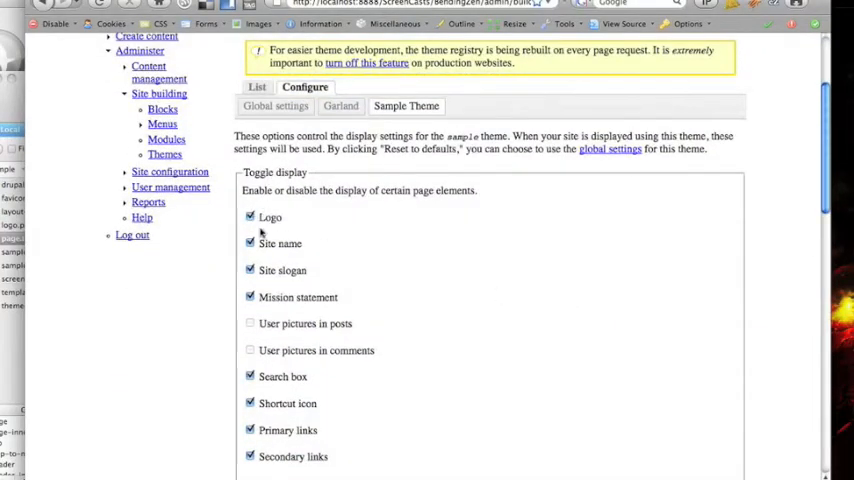
{"action": "scroll", "scroll_direction": "down", "scroll_amount": 3}
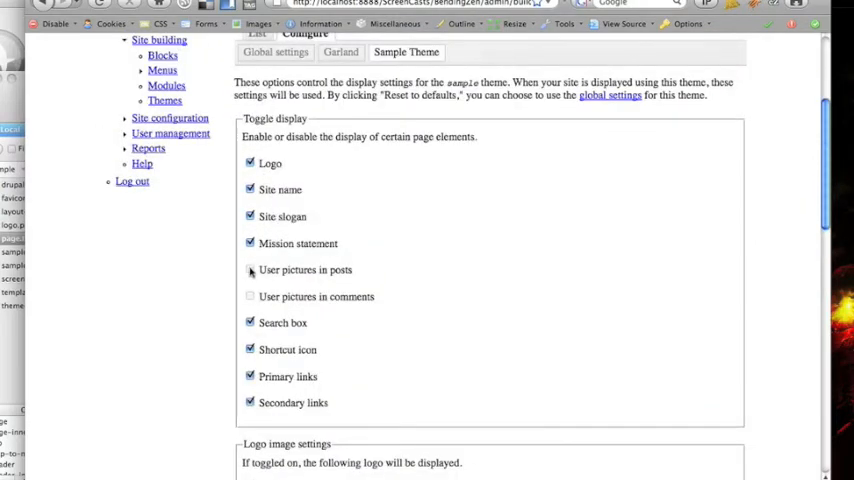
{"action": "left_click", "coordinate": [250, 269]}
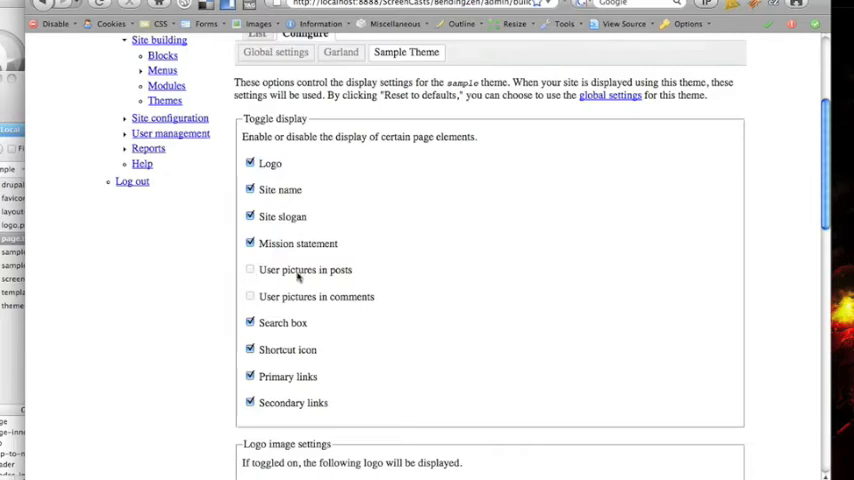
{"action": "mouse_move", "coordinate": [250, 296]}
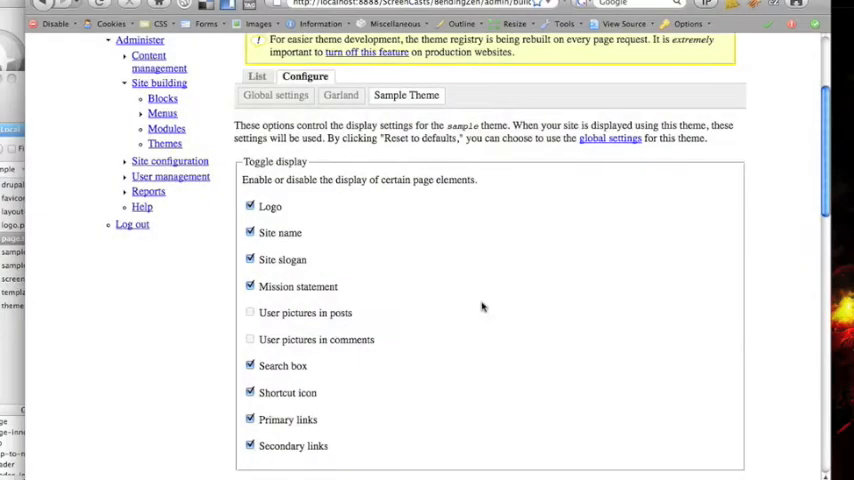
{"action": "mouse_move", "coordinate": [379, 323]}
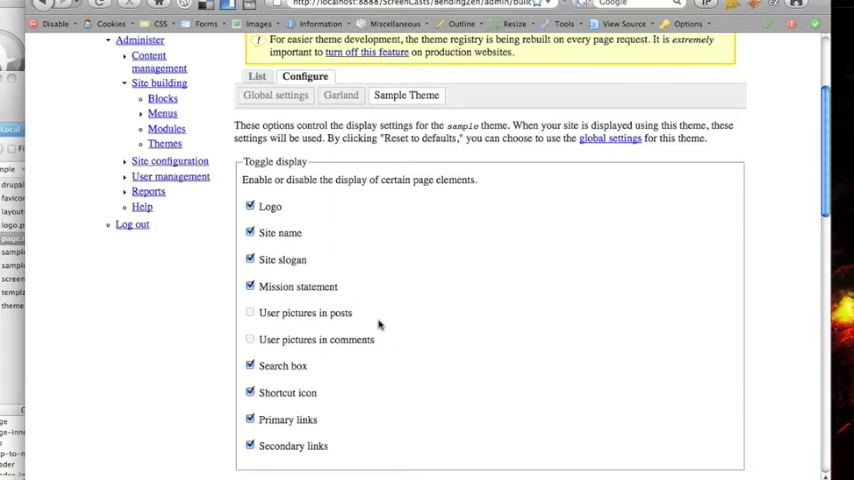
{"action": "scroll", "scroll_direction": "down", "scroll_amount": 3}
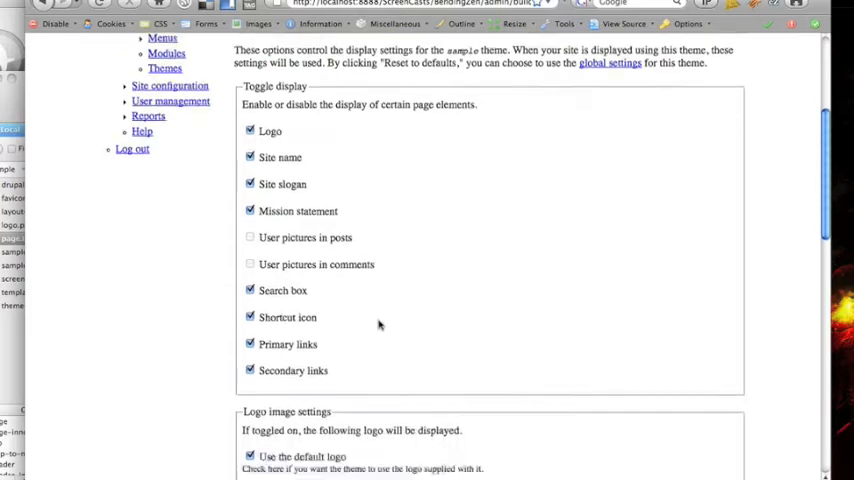
{"action": "scroll", "scroll_direction": "down", "scroll_amount": 3}
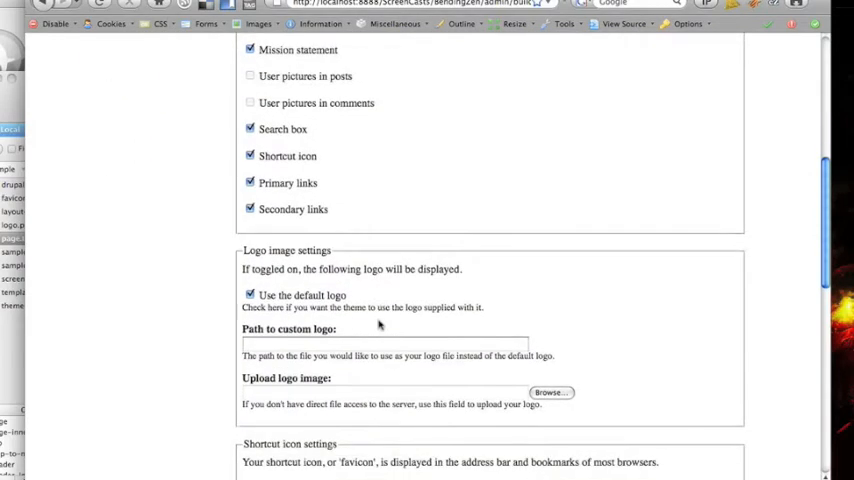
{"action": "scroll", "scroll_direction": "down", "scroll_amount": 3}
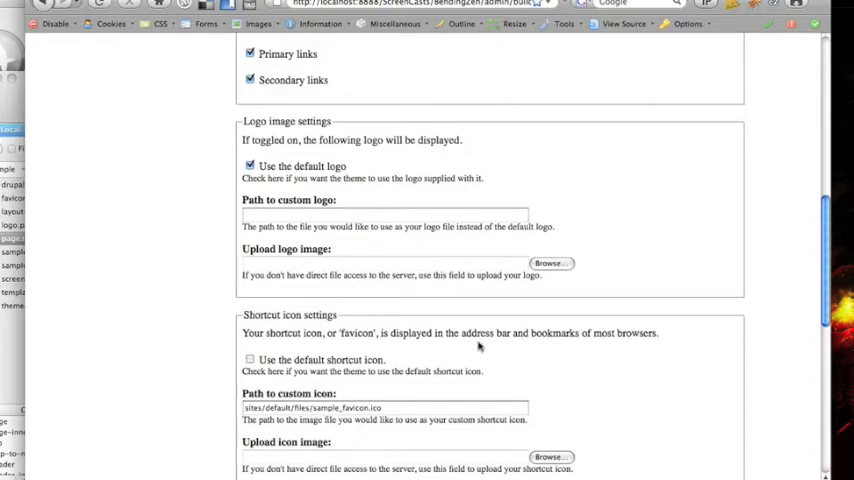
{"action": "scroll", "scroll_direction": "down", "scroll_amount": 3}
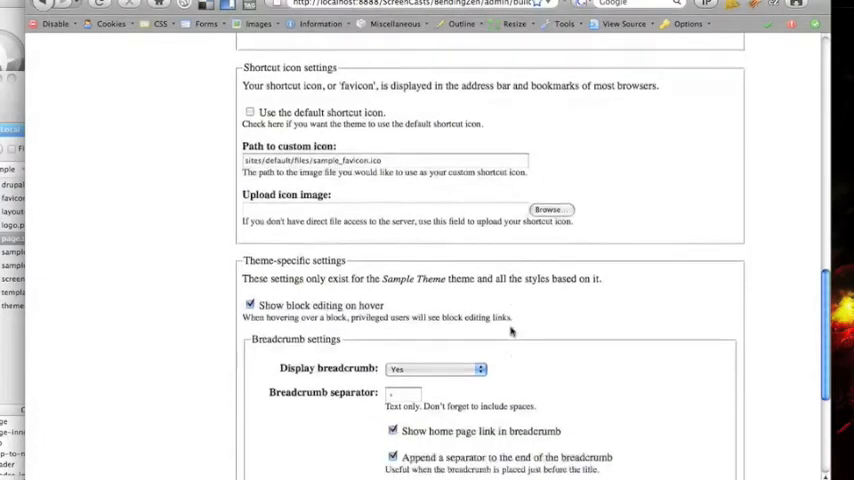
{"action": "scroll", "scroll_direction": "down", "scroll_amount": 3}
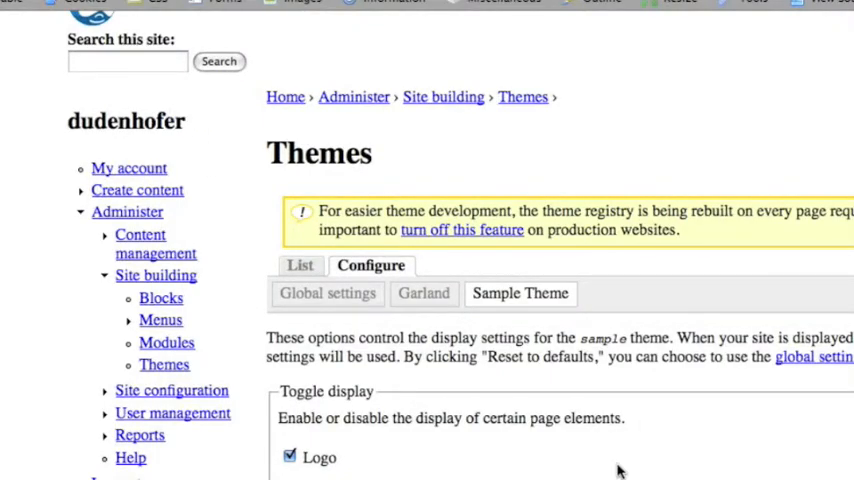
{"action": "scroll", "scroll_direction": "down", "scroll_amount": 3}
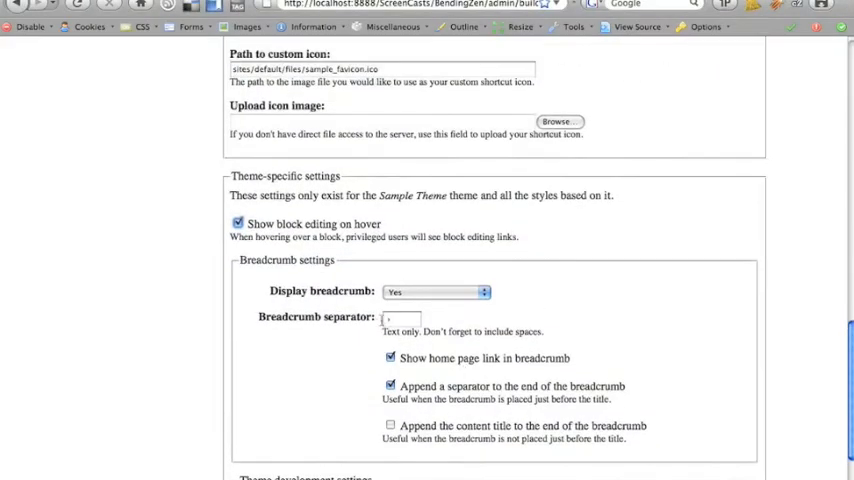
{"action": "left_click", "coordinate": [397, 317]}
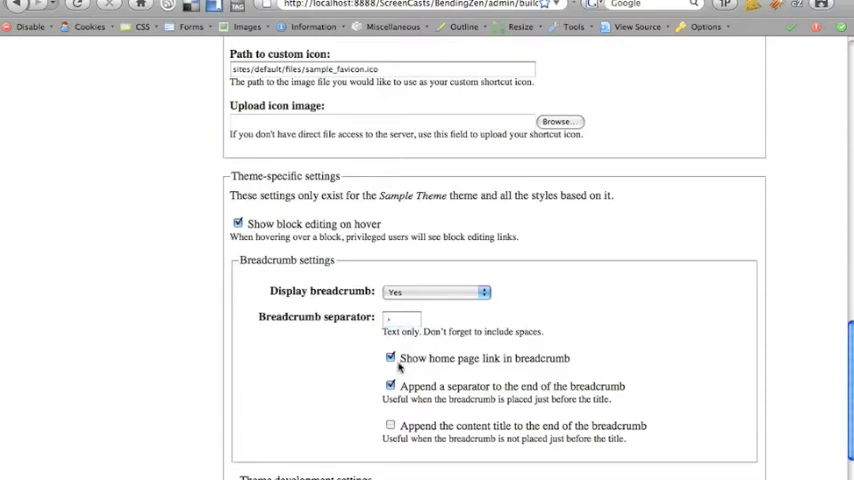
{"action": "scroll", "scroll_direction": "down", "scroll_amount": 3}
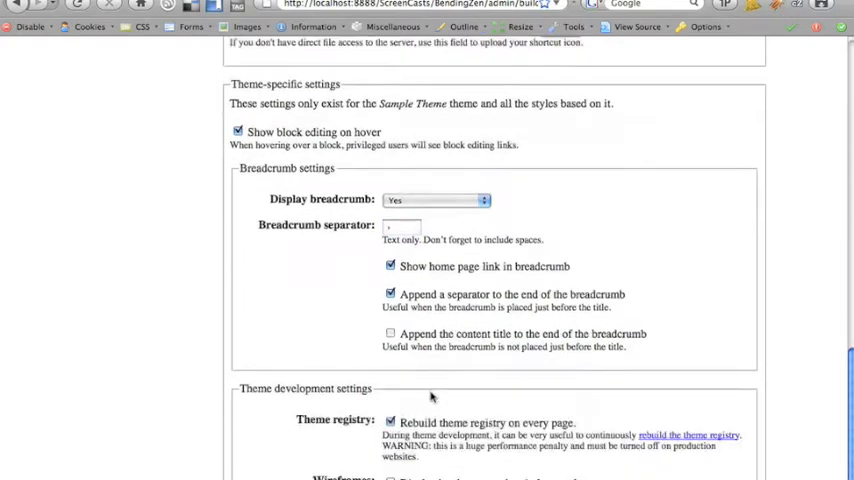
{"action": "scroll", "scroll_direction": "down", "scroll_amount": 3}
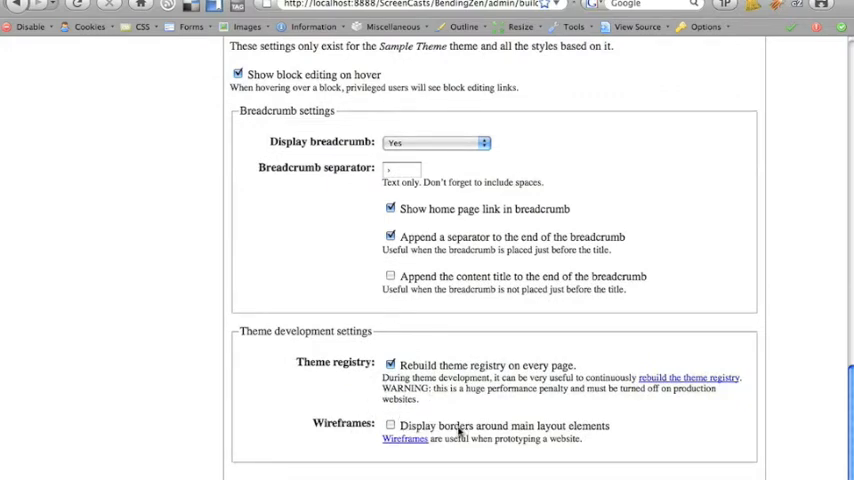
{"action": "mouse_move", "coordinate": [437, 427]}
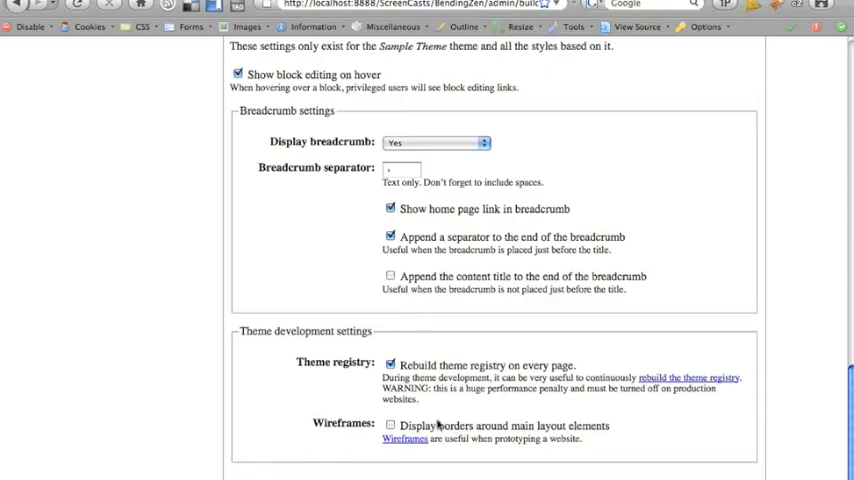
{"action": "scroll", "scroll_direction": "up", "scroll_amount": 3}
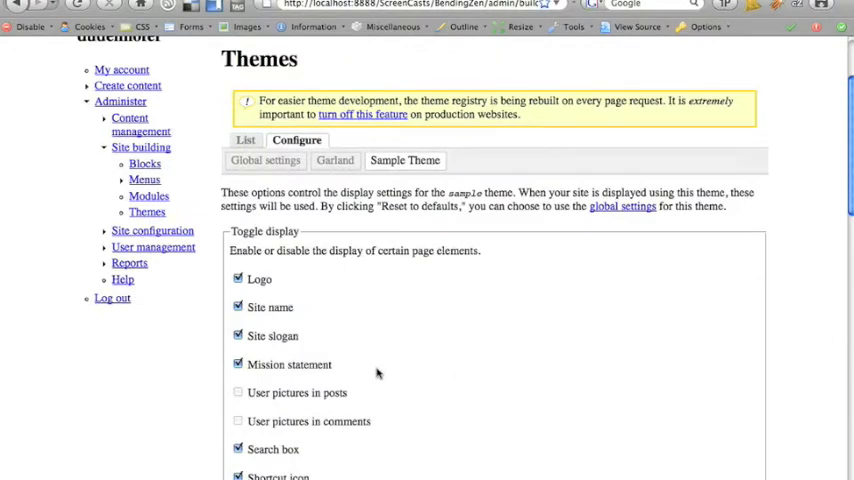
{"action": "scroll", "scroll_direction": "up", "scroll_amount": 3}
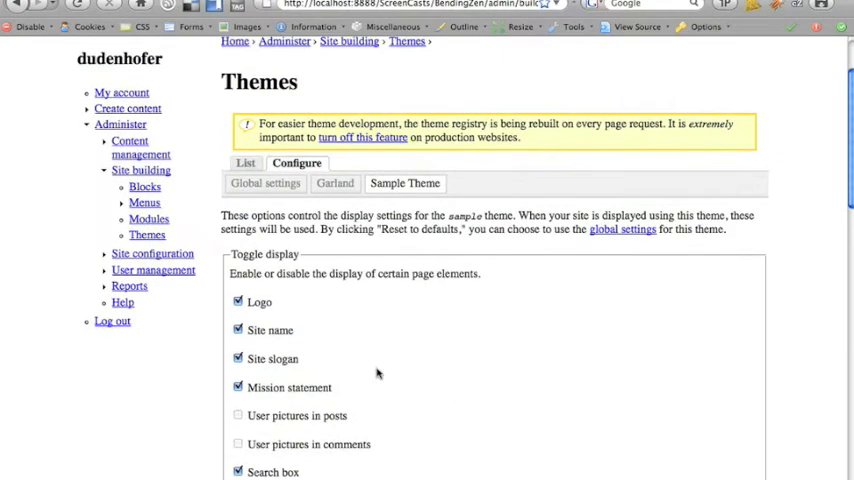
{"action": "scroll", "scroll_direction": "up", "scroll_amount": 3}
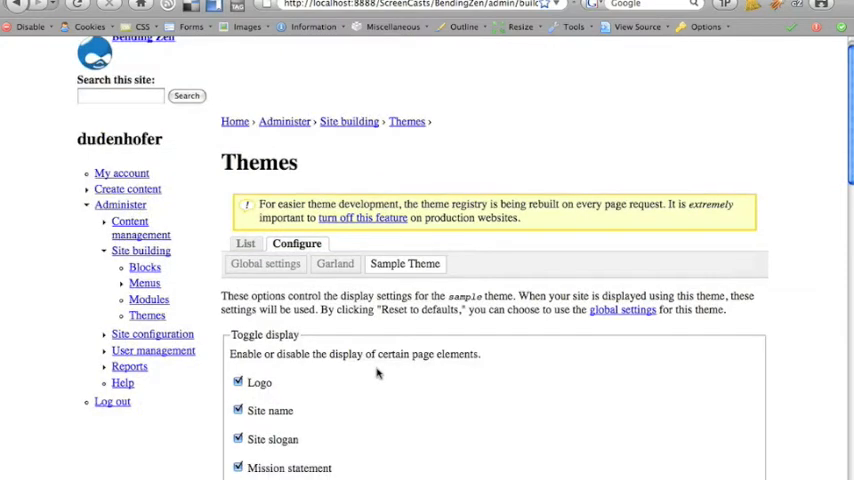
{"action": "scroll", "scroll_direction": "down", "scroll_amount": 3}
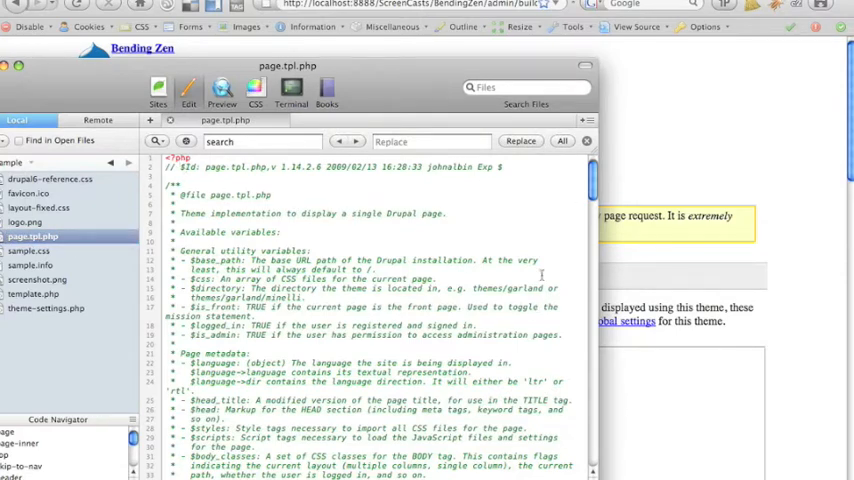
Scroll page.tpl.php to the header-inner div and logo code around line 98.
{"action": "scroll", "scroll_direction": "down", "scroll_amount": 3}
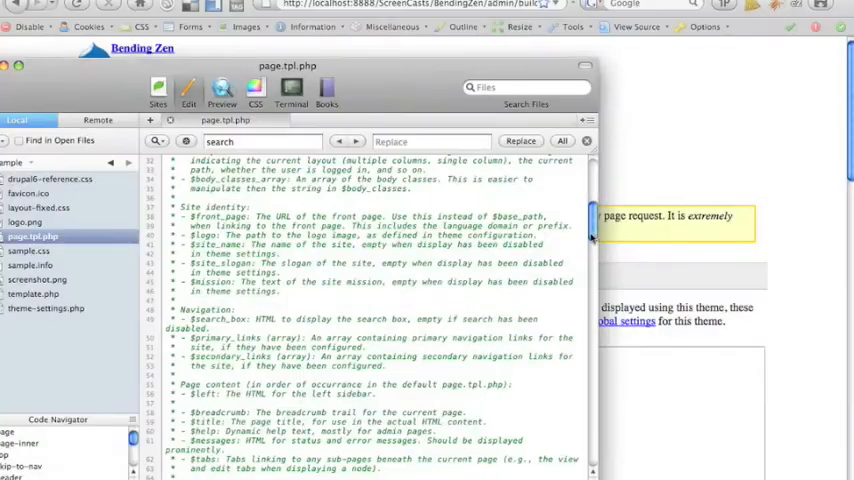
{"action": "scroll", "scroll_direction": "down", "scroll_amount": 3}
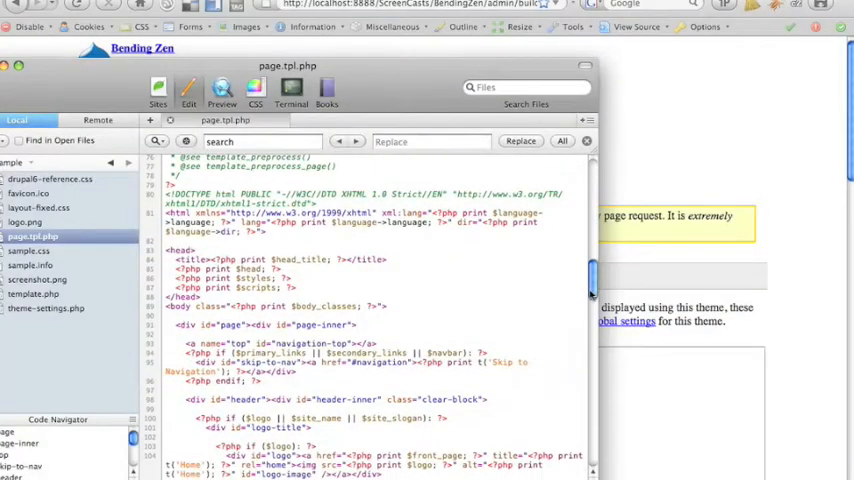
{"action": "scroll", "scroll_direction": "down", "scroll_amount": 3}
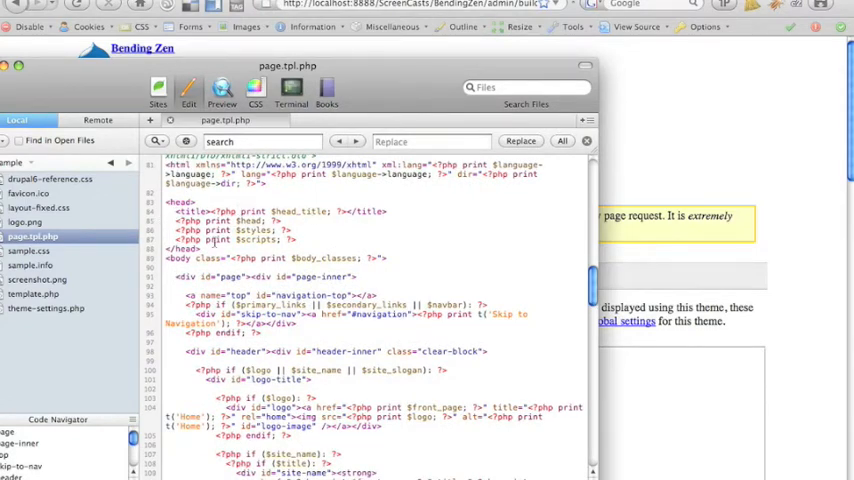
{"action": "scroll", "scroll_direction": "down", "scroll_amount": 3}
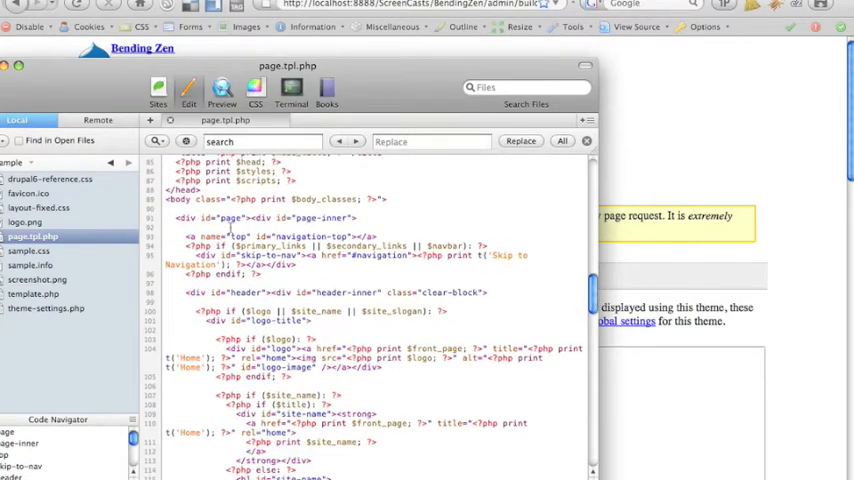
{"action": "scroll", "scroll_direction": "up", "scroll_amount": 3}
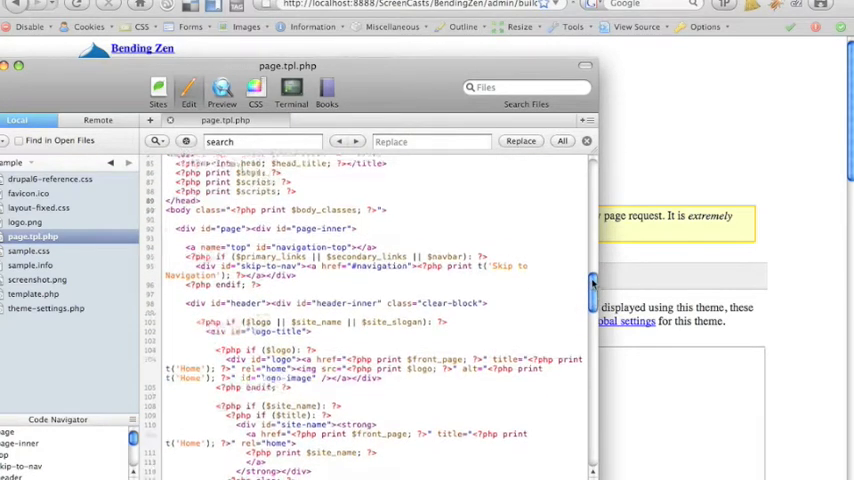
{"action": "scroll", "scroll_direction": "up", "scroll_amount": 3}
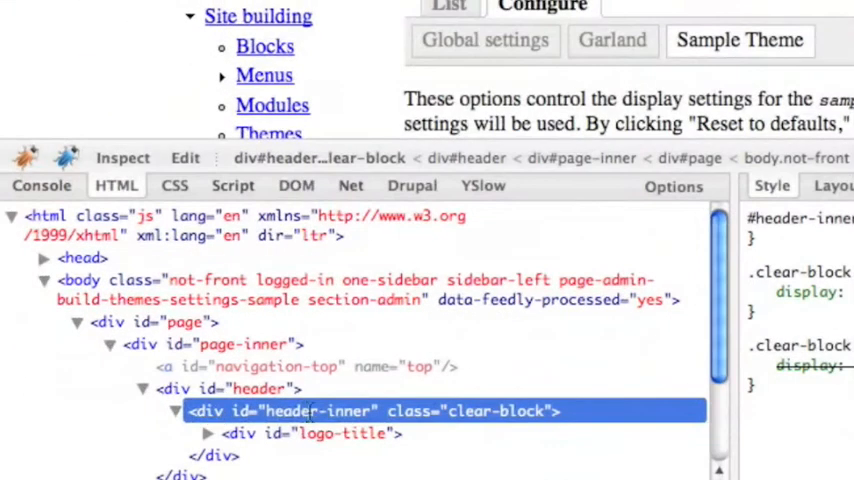
Select the header-inner id on the div inside div#header in Firebug.
{"action": "double_click", "coordinate": [318, 410]}
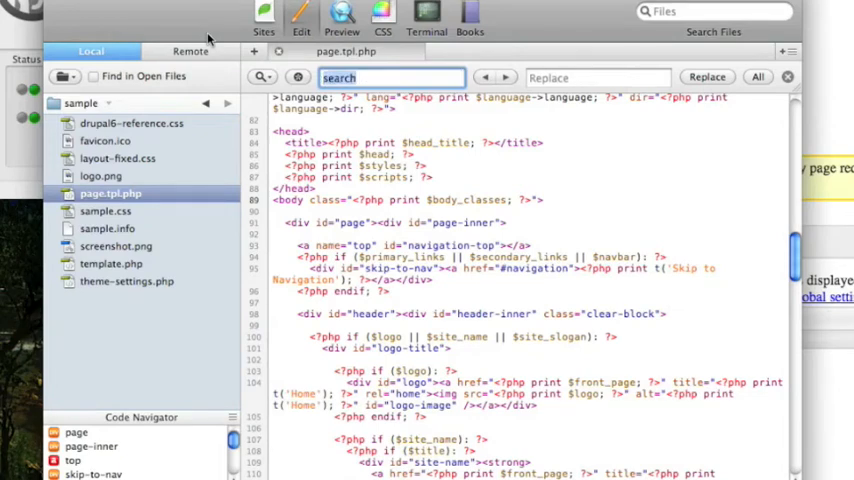
Find header-inner and highlight the logo, site name and slogan conditions in page.tpl.php.
{"action": "type", "text": "header-inner"}
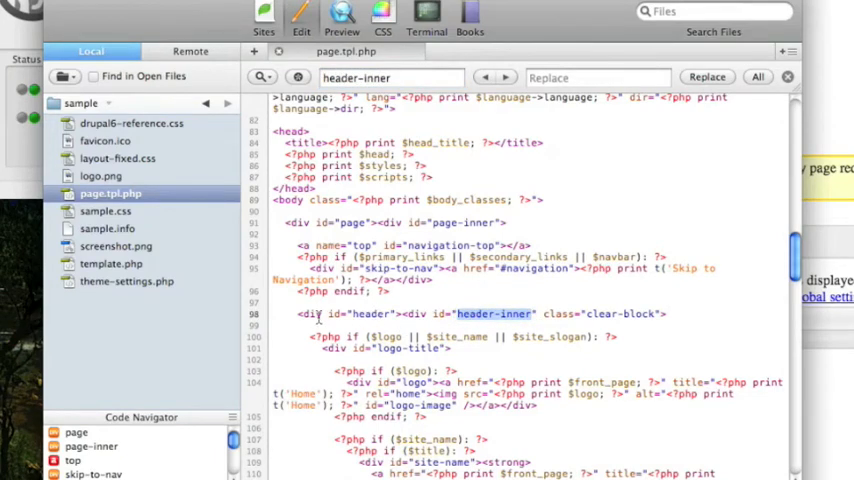
{"action": "double_click", "coordinate": [492, 313]}
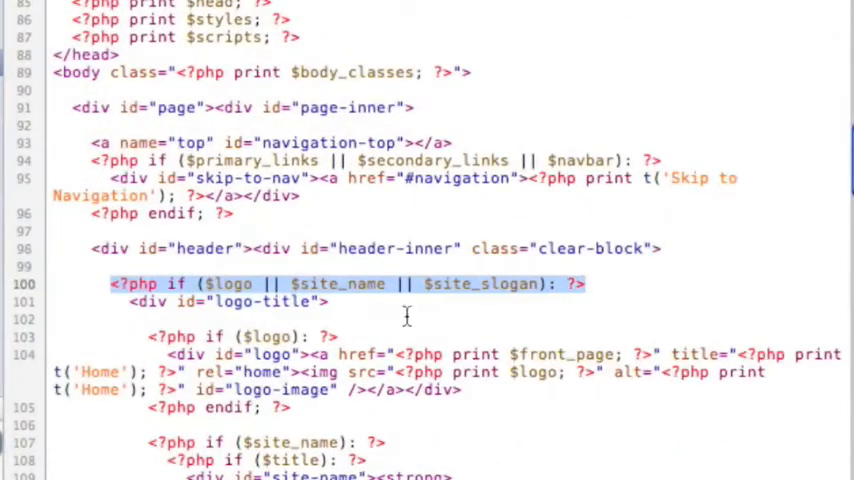
{"action": "mouse_move", "coordinate": [451, 300]}
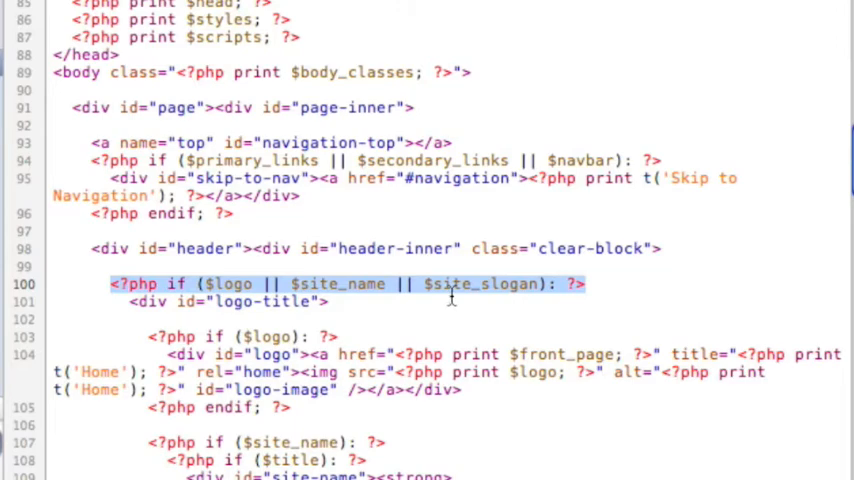
{"action": "scroll", "scroll_direction": "down", "scroll_amount": 3}
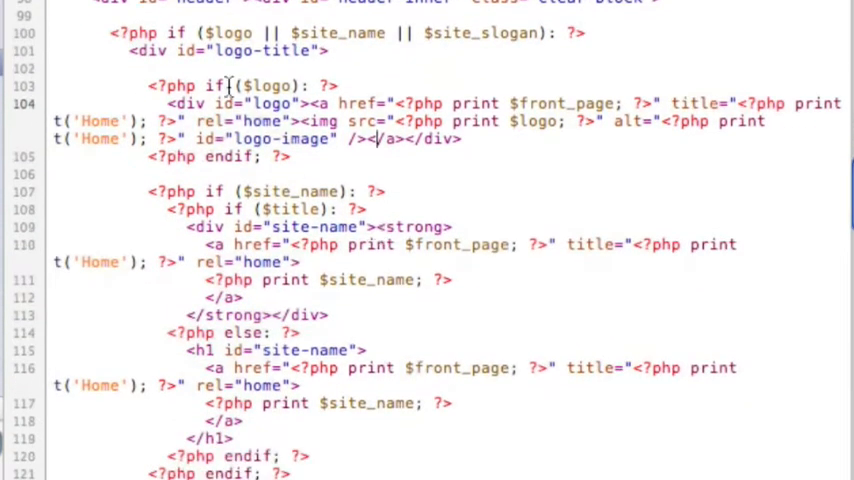
{"action": "double_click", "coordinate": [270, 86]}
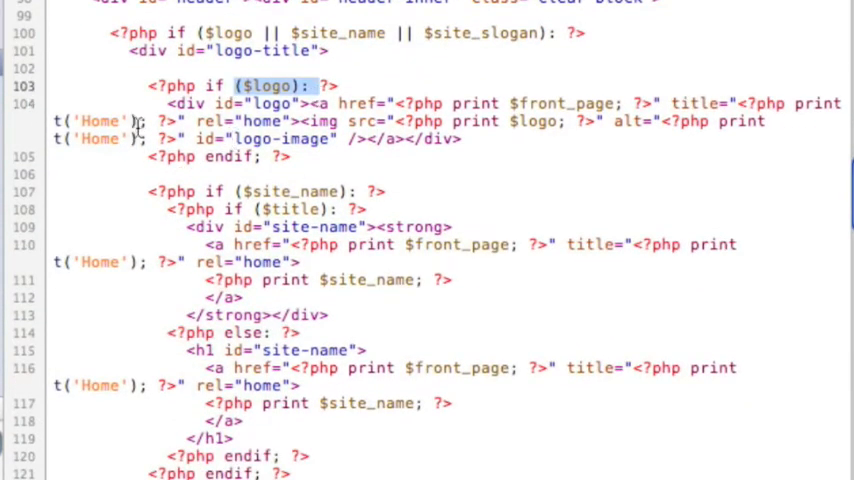
{"action": "mouse_move", "coordinate": [135, 197]}
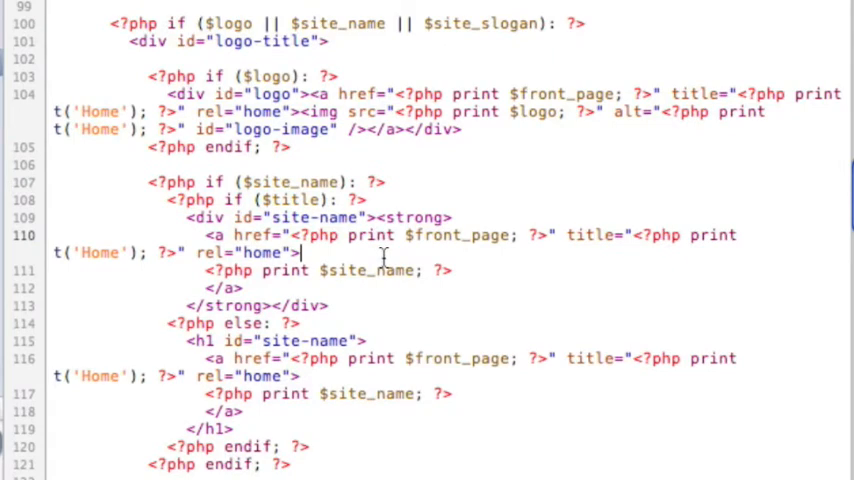
{"action": "scroll", "scroll_direction": "down", "scroll_amount": 3}
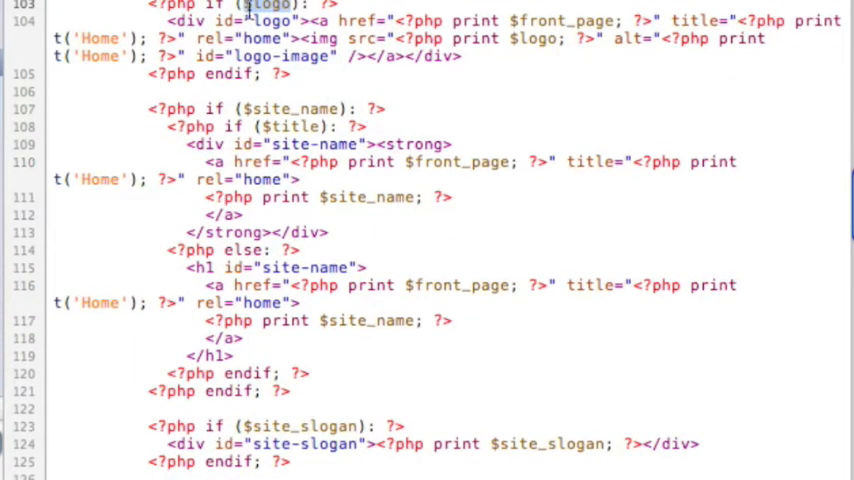
{"action": "double_click", "coordinate": [535, 38]}
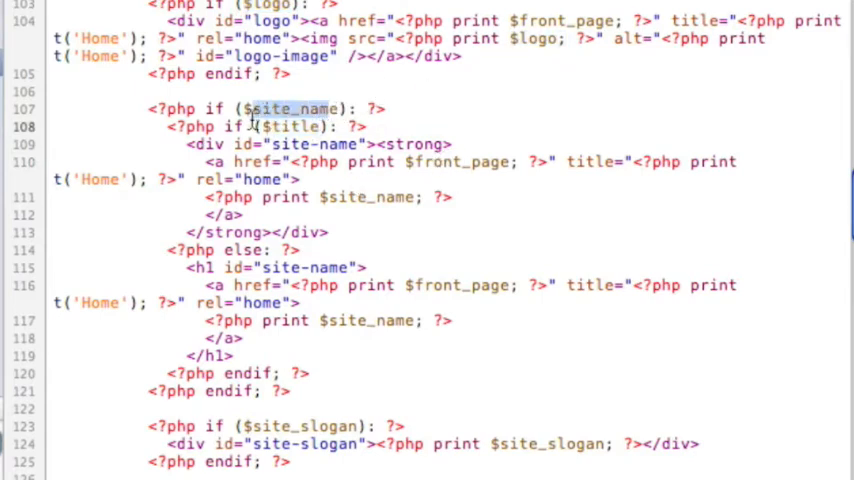
Cut the site-slogan conditional out of the header markup.
{"action": "scroll", "scroll_direction": "down", "scroll_amount": 3}
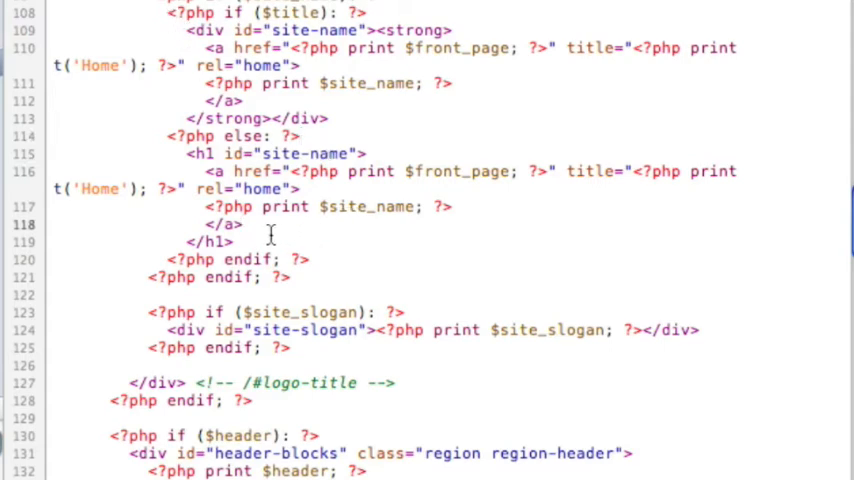
{"action": "scroll", "scroll_direction": "down", "scroll_amount": 3}
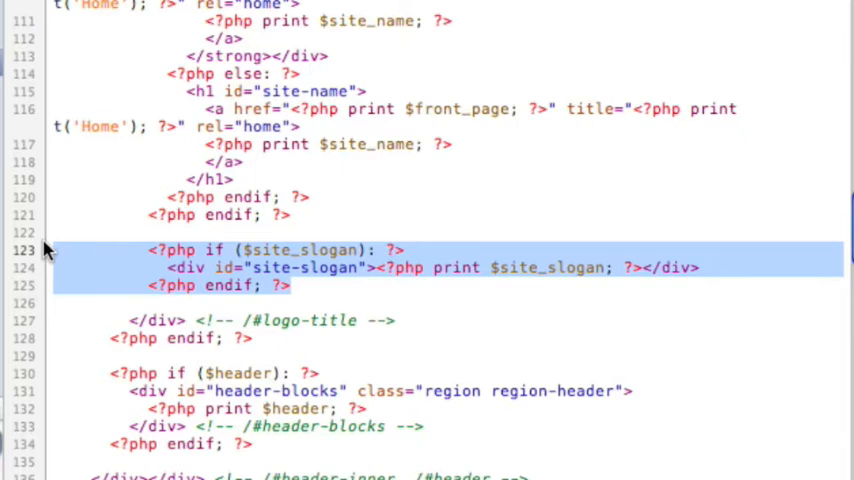
{"action": "mouse_move", "coordinate": [190, 285]}
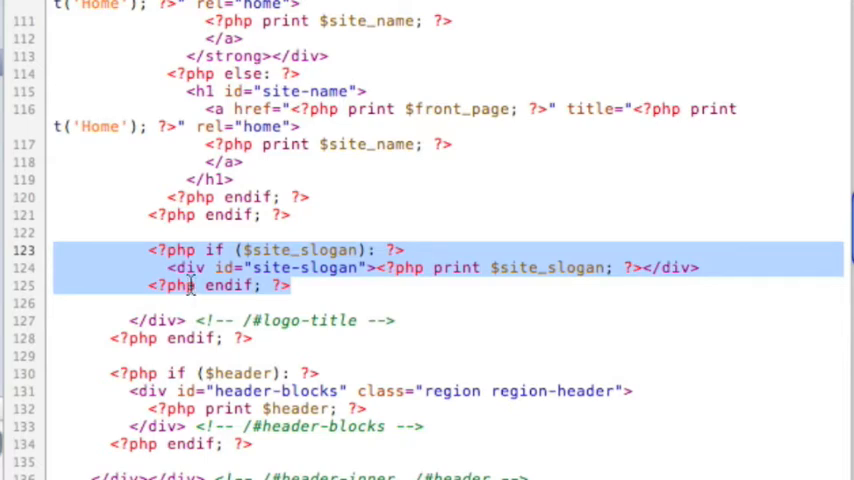
{"action": "key", "text": "Delete"}
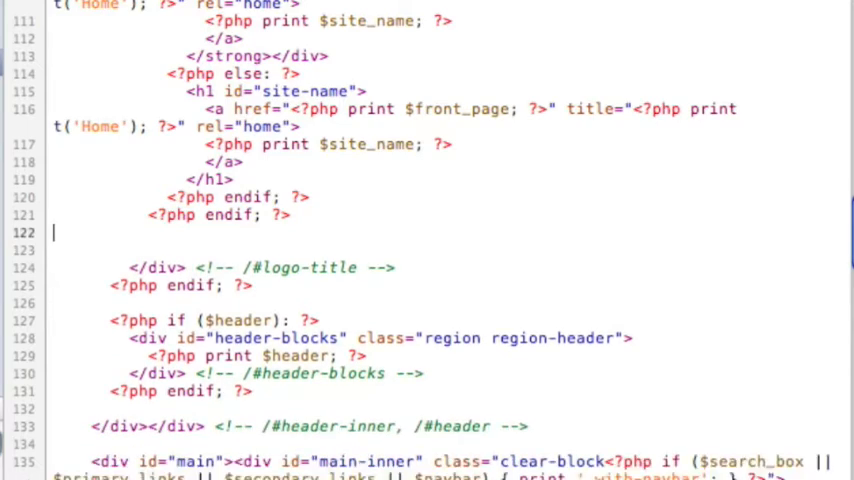
{"action": "scroll", "scroll_direction": "down", "scroll_amount": 3}
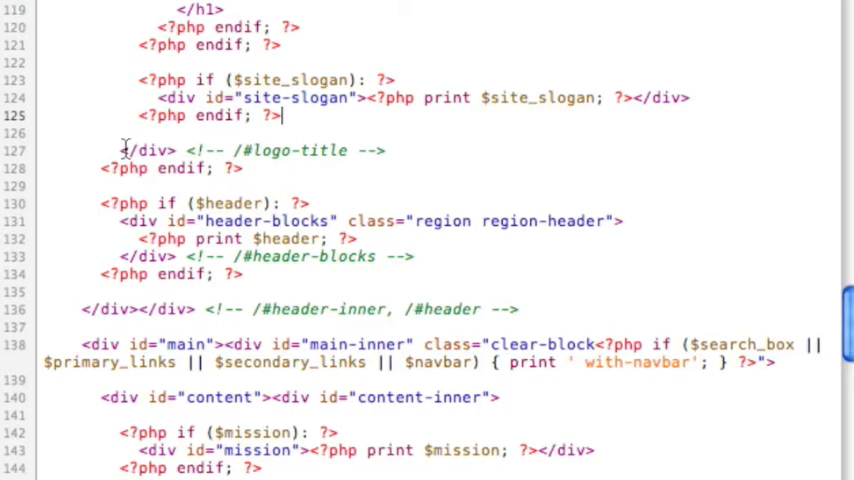
{"action": "mouse_move", "coordinate": [488, 178]}
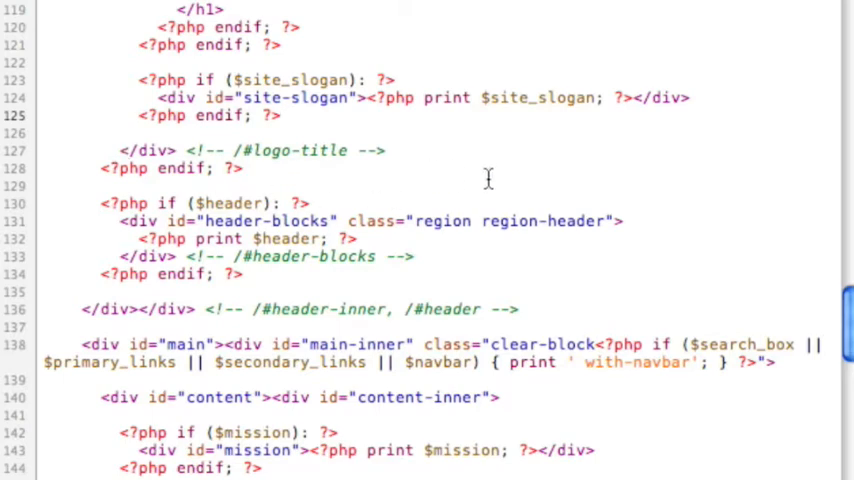
Uncheck Logo in Sample Theme's display toggles, save, then re-enable the logo.
{"action": "scroll", "scroll_direction": "down", "scroll_amount": 3}
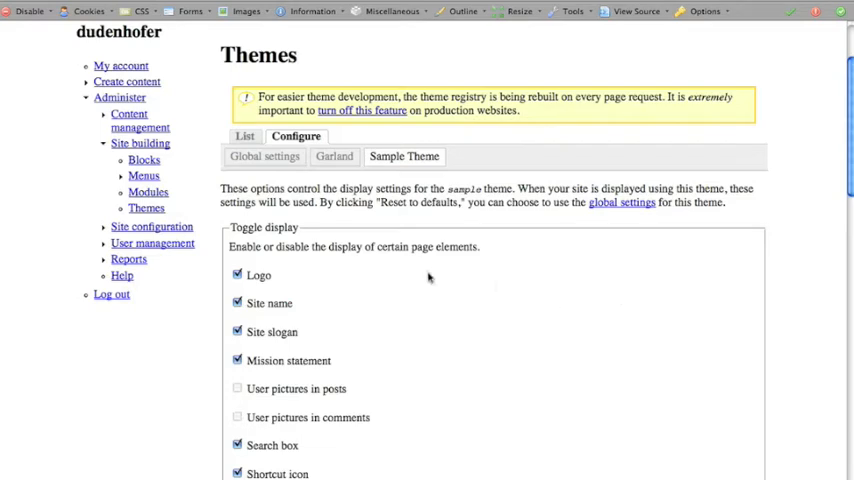
{"action": "scroll", "scroll_direction": "down", "scroll_amount": 3}
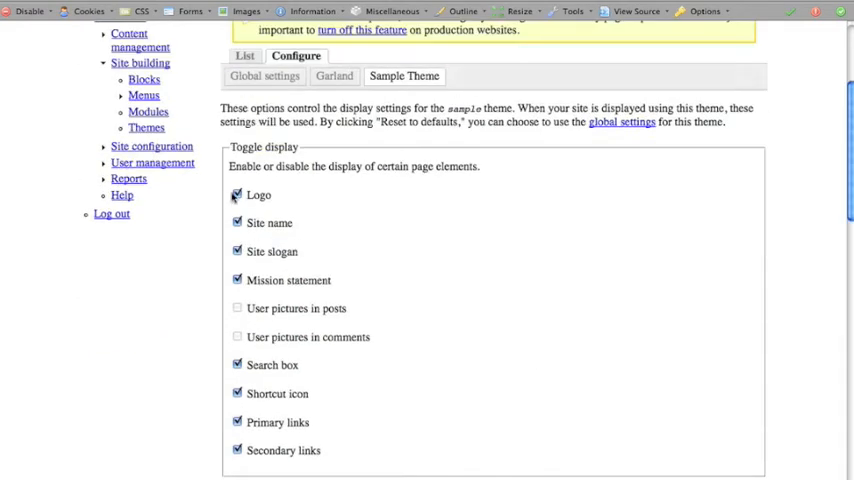
{"action": "left_click", "coordinate": [237, 194]}
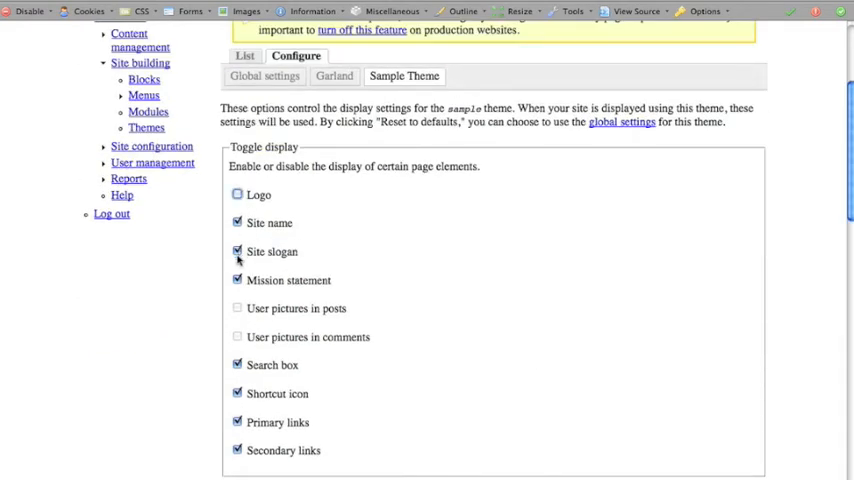
{"action": "scroll", "scroll_direction": "down", "scroll_amount": 3}
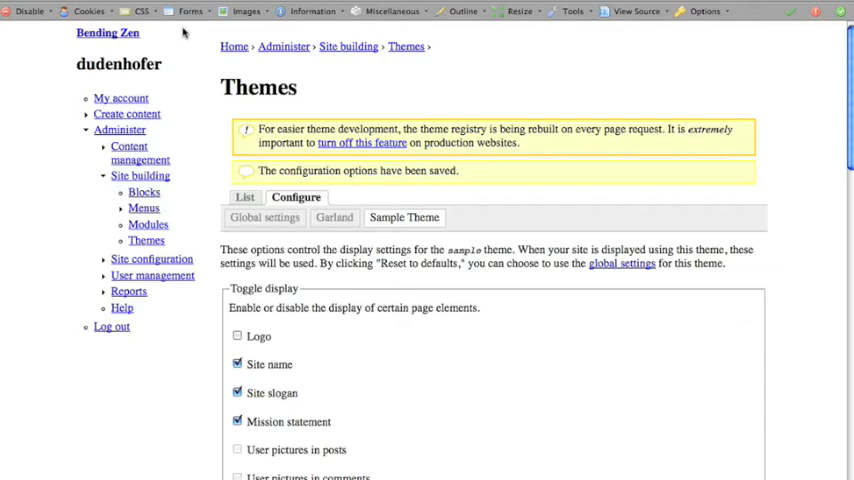
{"action": "scroll", "scroll_direction": "down", "scroll_amount": 3}
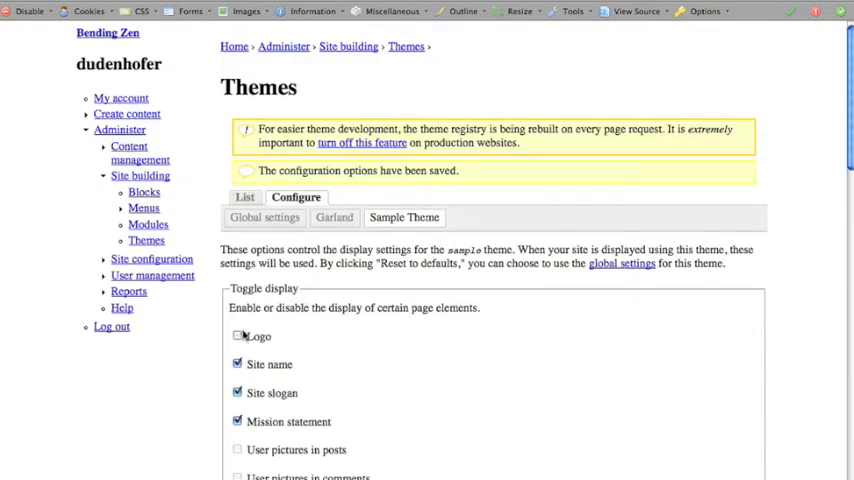
{"action": "scroll", "scroll_direction": "down", "scroll_amount": 3}
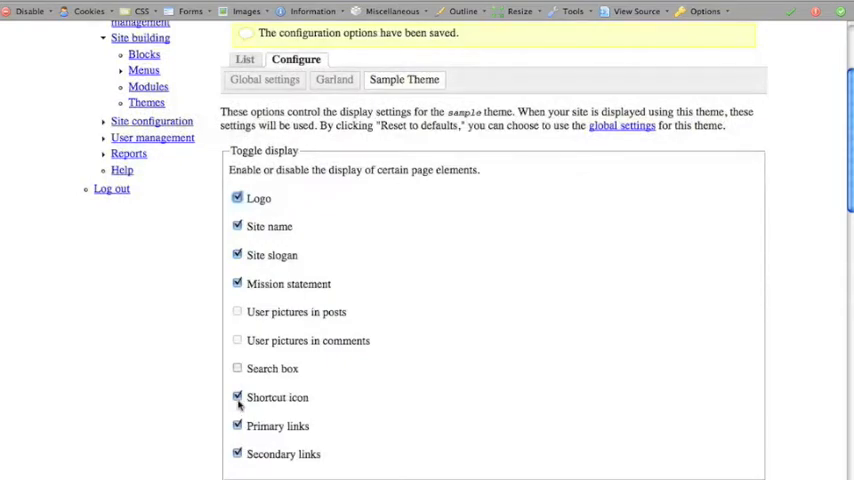
{"action": "scroll", "scroll_direction": "up", "scroll_amount": 3}
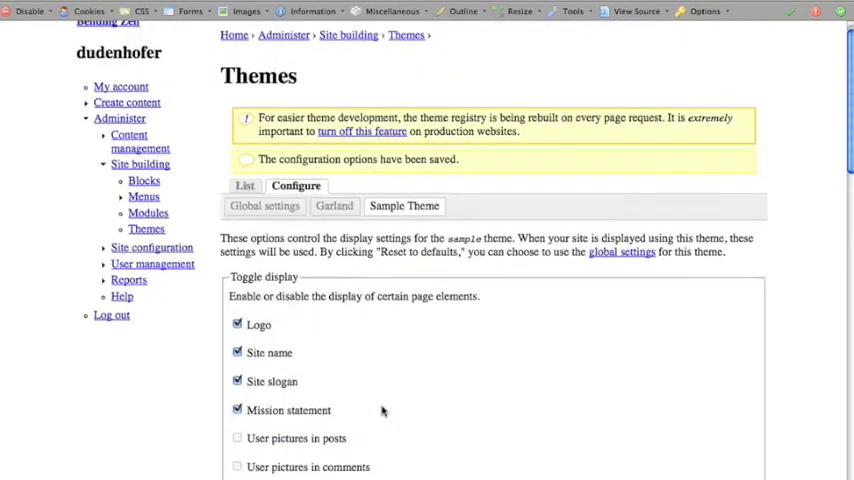
{"action": "scroll", "scroll_direction": "down", "scroll_amount": 3}
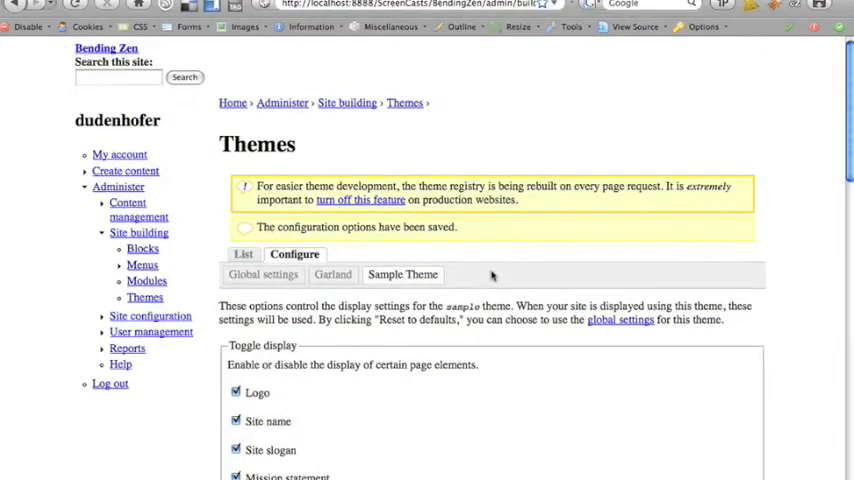
Scroll to Logo image settings and choose logo.jpg from the Desktop for upload.
{"action": "scroll", "scroll_direction": "down", "scroll_amount": 3}
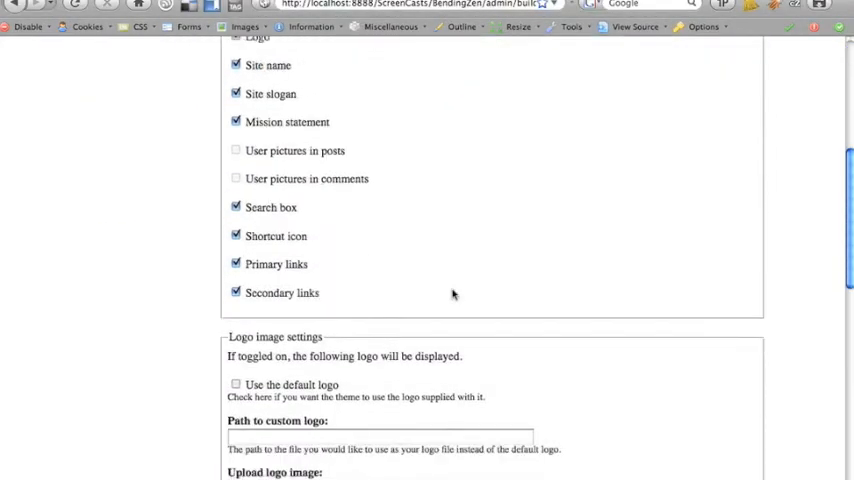
{"action": "scroll", "scroll_direction": "down", "scroll_amount": 3}
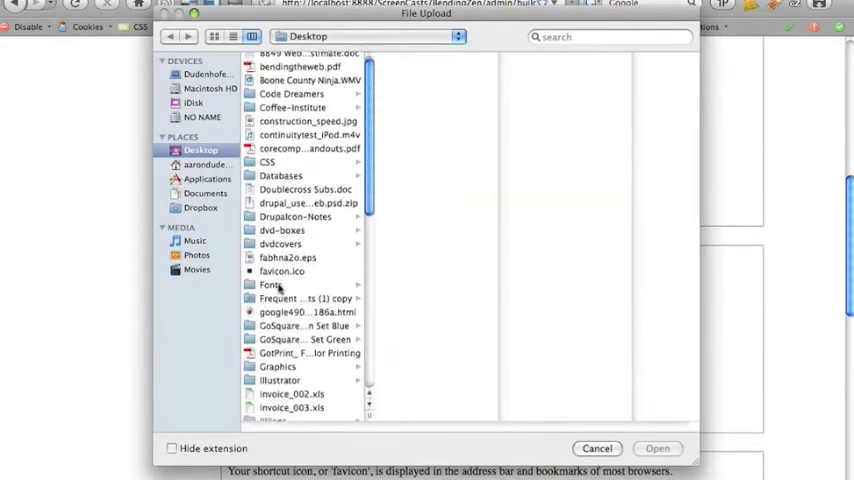
{"action": "scroll", "scroll_direction": "down", "scroll_amount": 3}
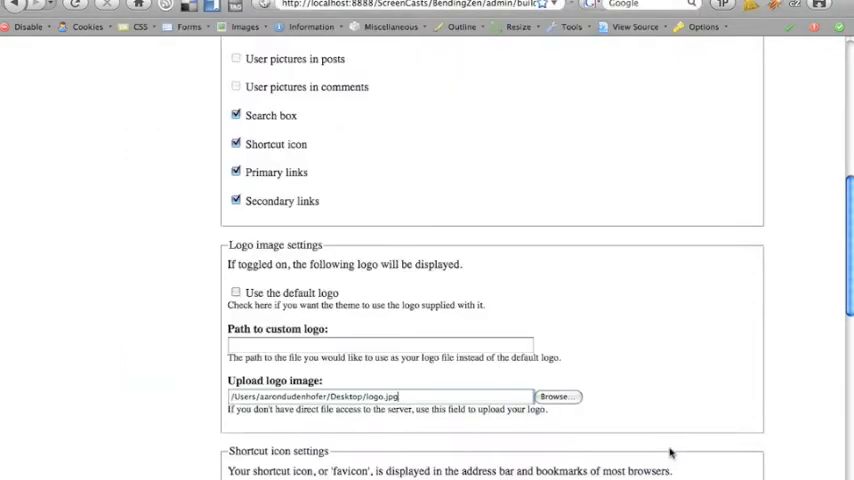
{"action": "scroll", "scroll_direction": "down", "scroll_amount": 3}
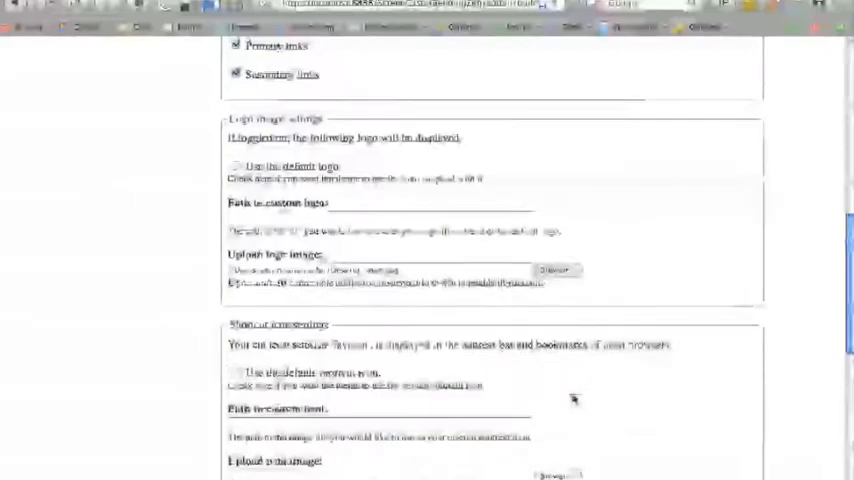
{"action": "scroll", "scroll_direction": "down", "scroll_amount": 3}
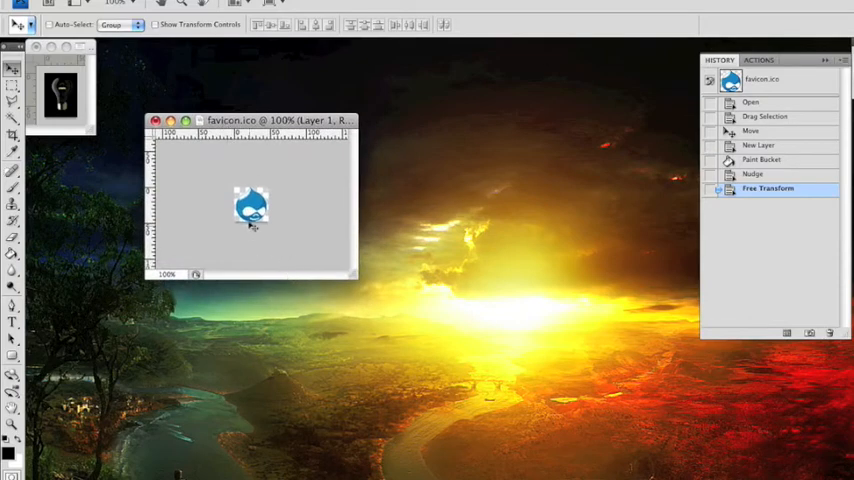
{"action": "mouse_move", "coordinate": [485, 345]}
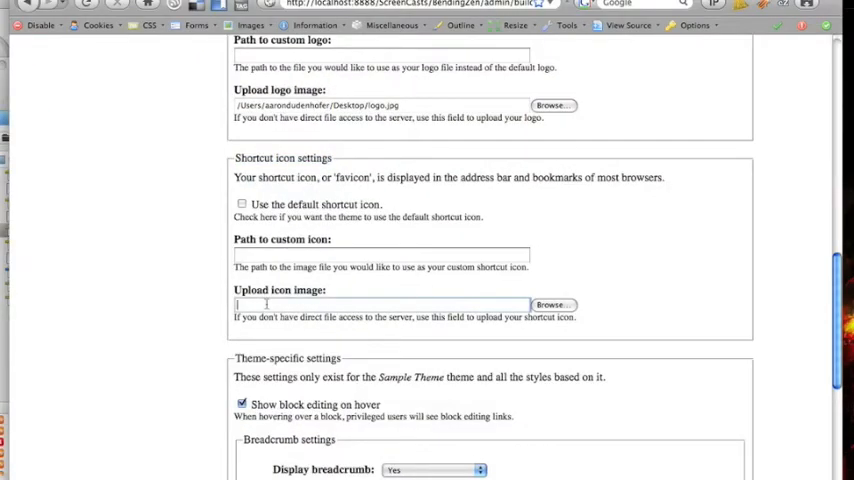
Choose favicon.ico from the Desktop under Upload icon image in Shortcut icon settings.
{"action": "left_click", "coordinate": [553, 304]}
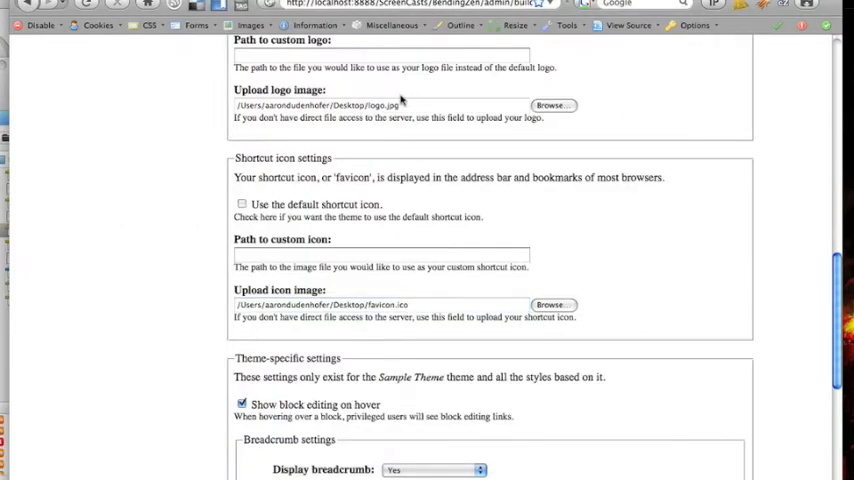
{"action": "mouse_move", "coordinate": [428, 310]}
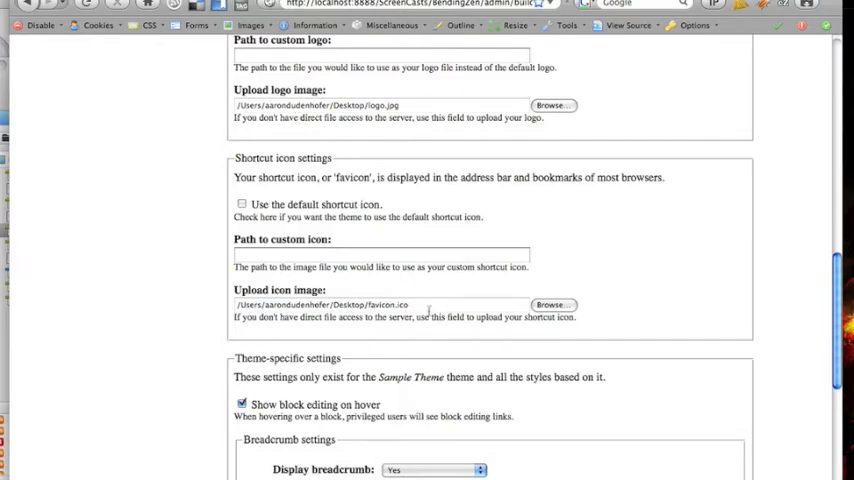
{"action": "scroll", "scroll_direction": "down", "scroll_amount": 3}
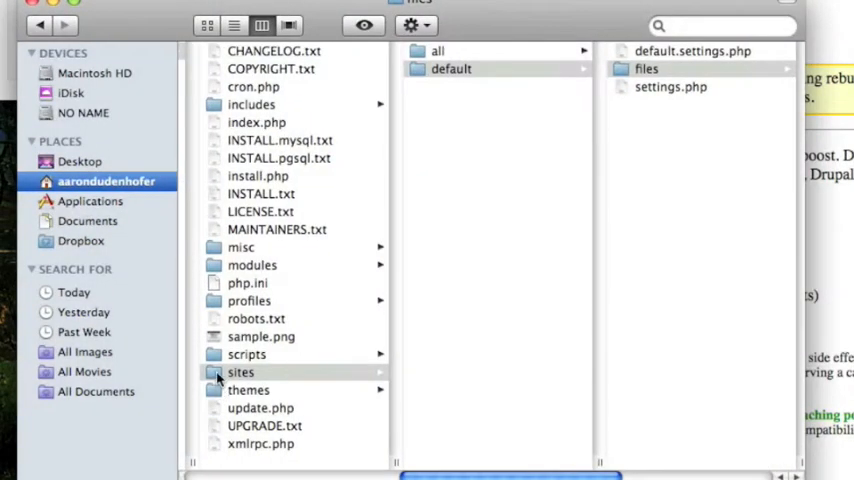
Browse the site's sites/default/files folder in Finder.
{"action": "left_click", "coordinate": [450, 68]}
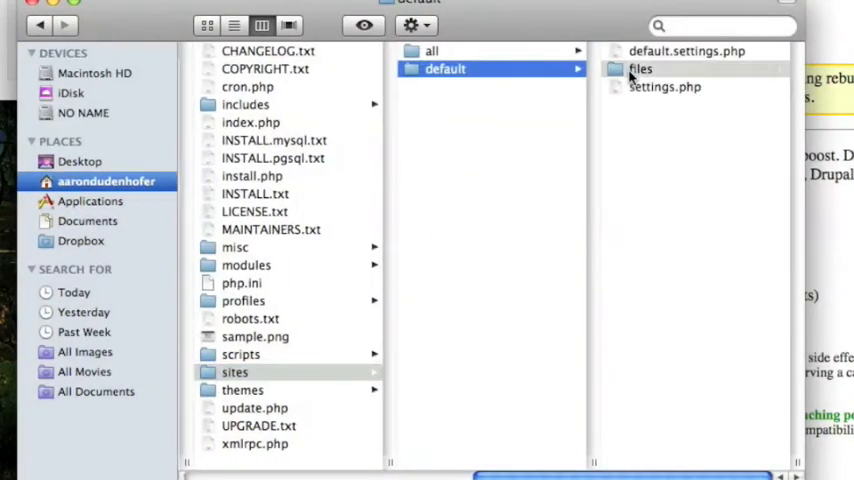
{"action": "left_click", "coordinate": [640, 68]}
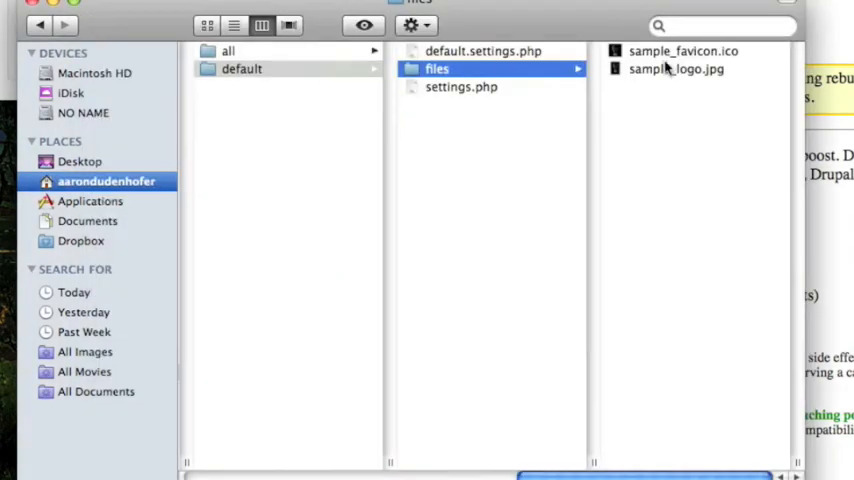
{"action": "left_click", "coordinate": [676, 69]}
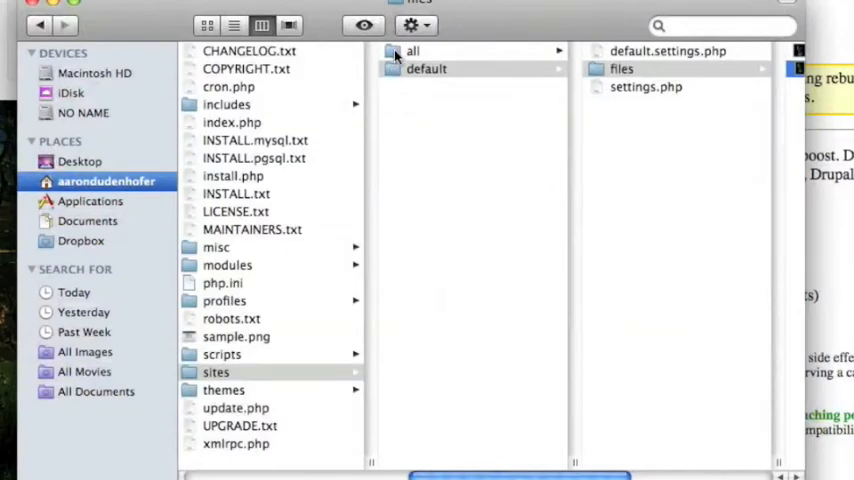
Open sites/all zen sample folder and preview its favicon.ico and logo.png.
{"action": "left_click", "coordinate": [223, 389]}
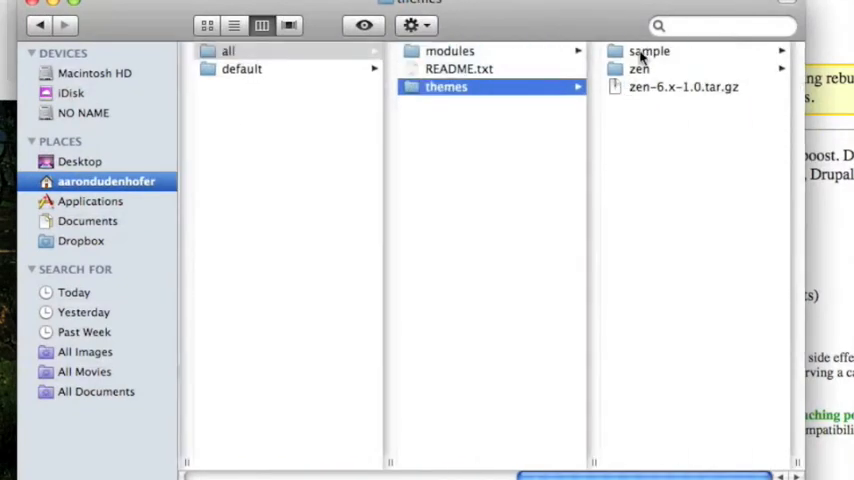
{"action": "left_click", "coordinate": [649, 51]}
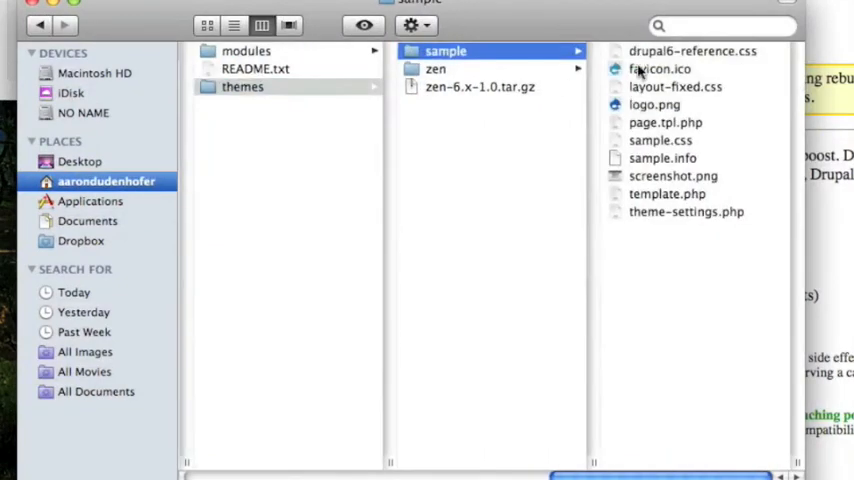
{"action": "left_click", "coordinate": [660, 68]}
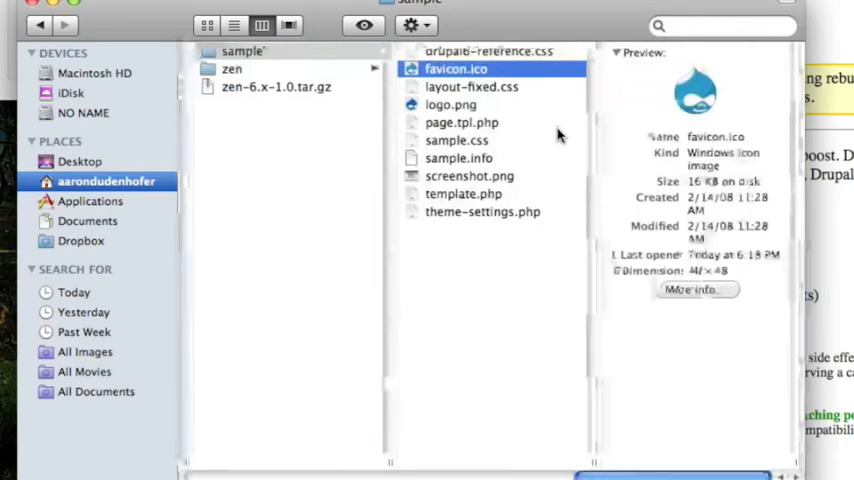
{"action": "left_click", "coordinate": [451, 104]}
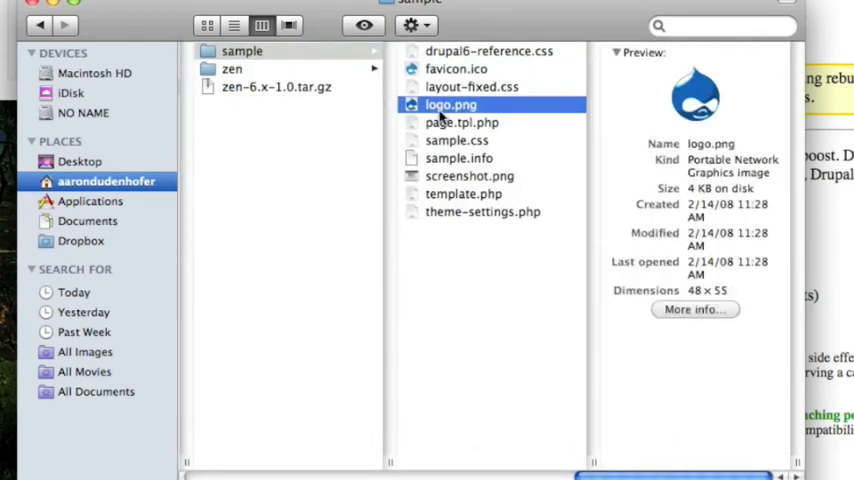
{"action": "left_click", "coordinate": [456, 68]}
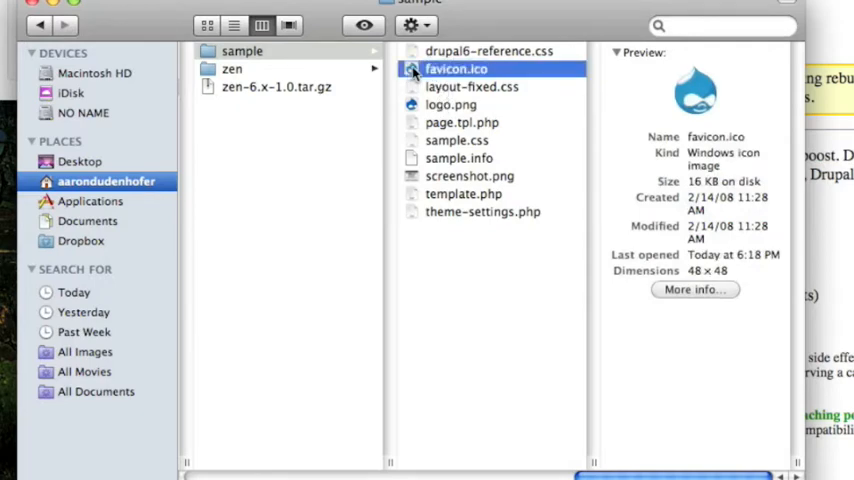
{"action": "left_click", "coordinate": [242, 51]}
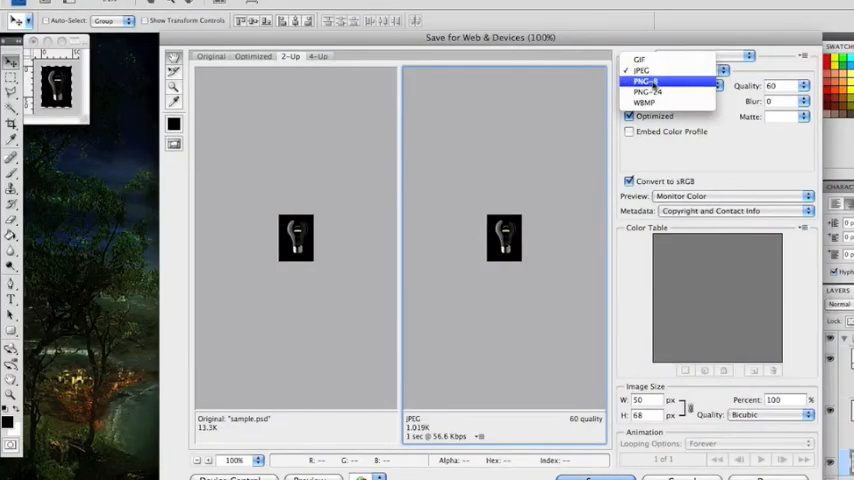
Export as PNG-24 to Sites/ScreenCasts/BendingZen/.../sample, replacing logo.png.
{"action": "left_click", "coordinate": [648, 70]}
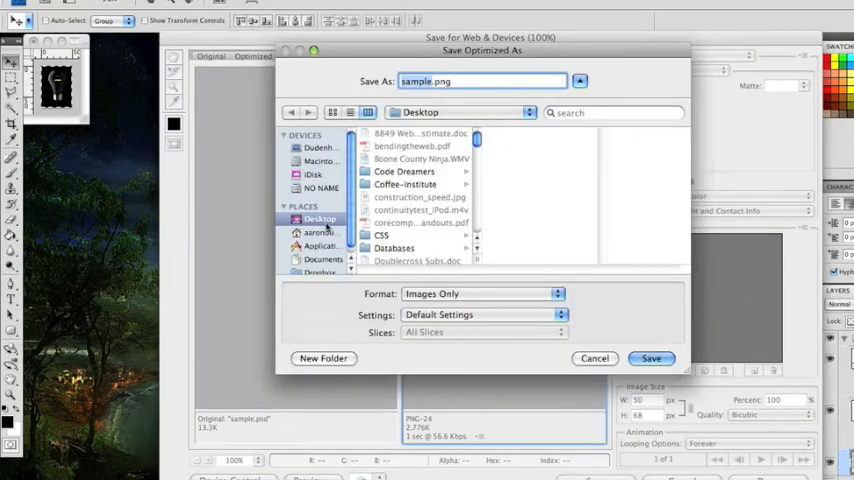
{"action": "left_click", "coordinate": [320, 232]}
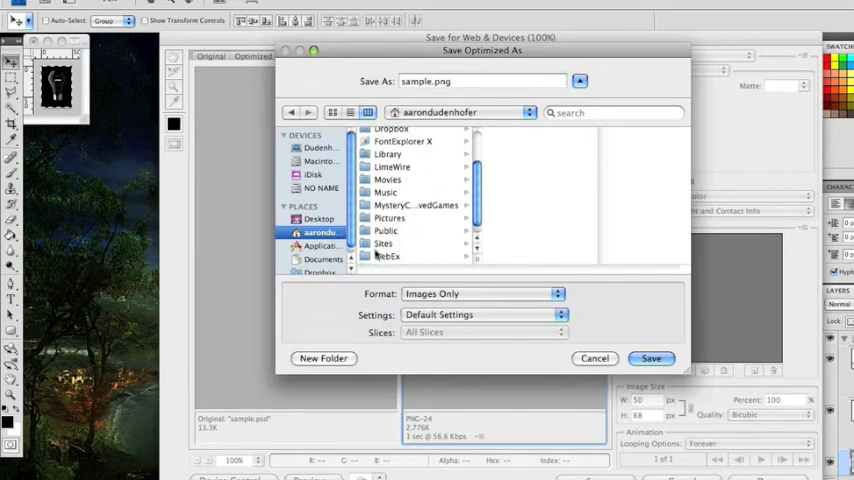
{"action": "left_click", "coordinate": [384, 243]}
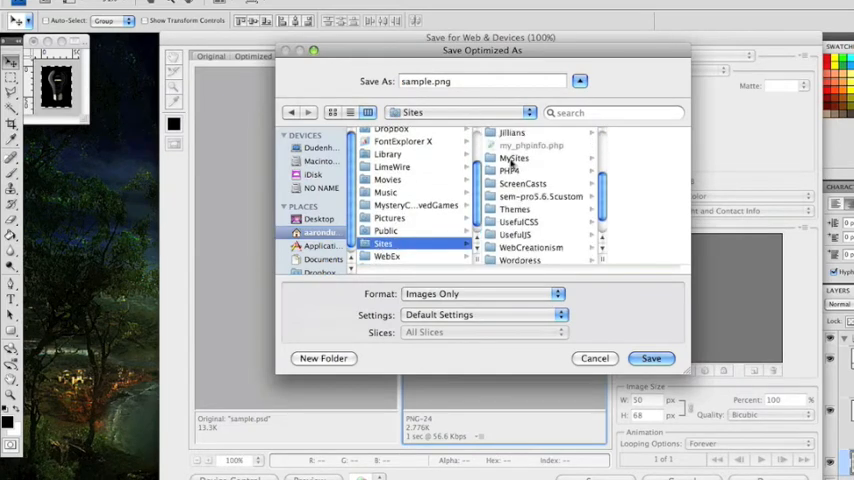
{"action": "double_click", "coordinate": [522, 183]}
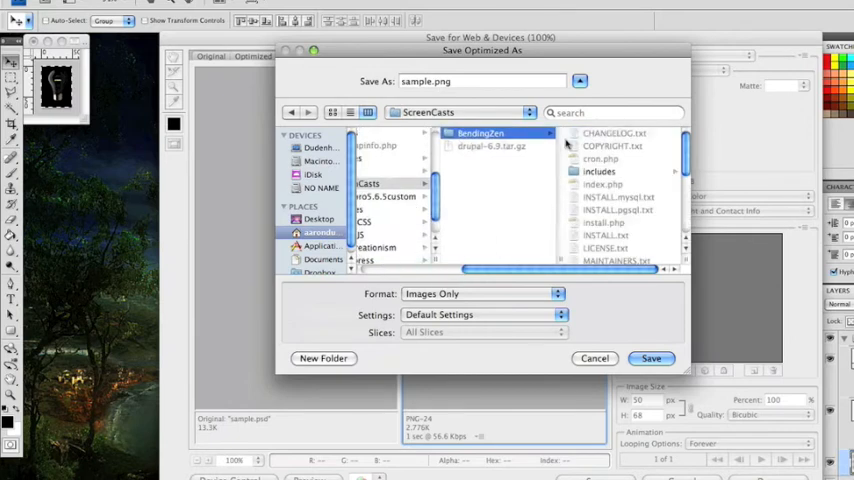
{"action": "scroll", "scroll_direction": "down", "scroll_amount": 3}
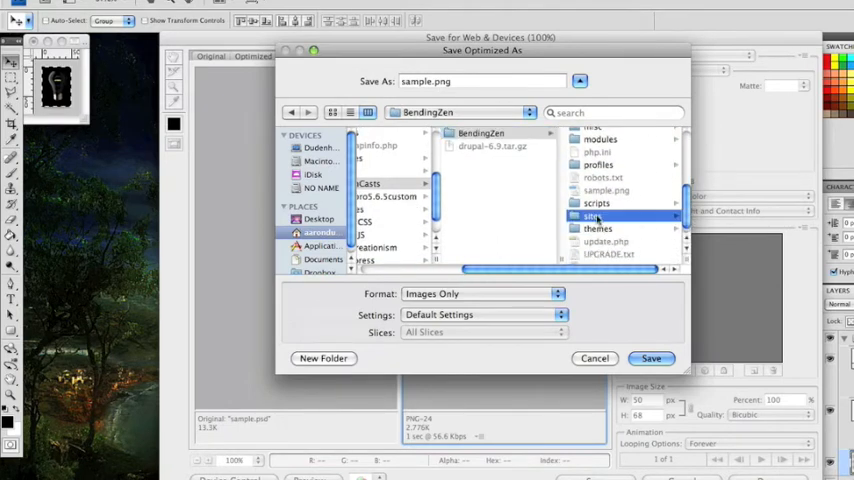
{"action": "double_click", "coordinate": [597, 228]}
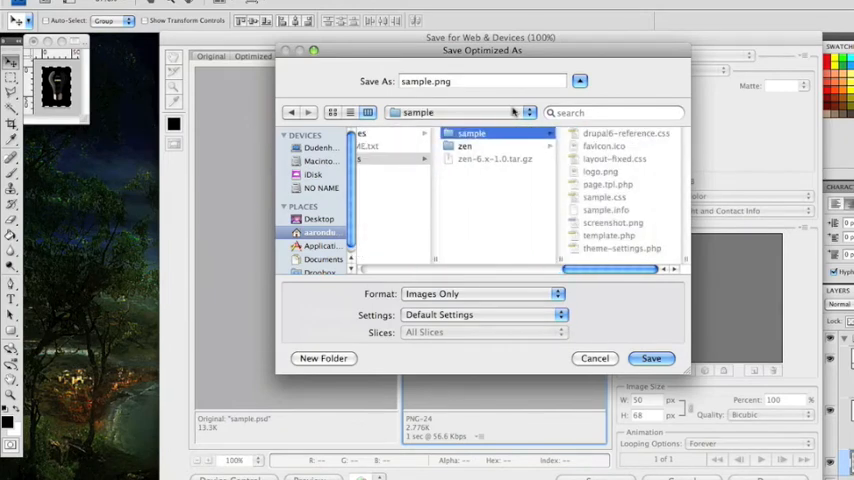
{"action": "left_click", "coordinate": [600, 171]}
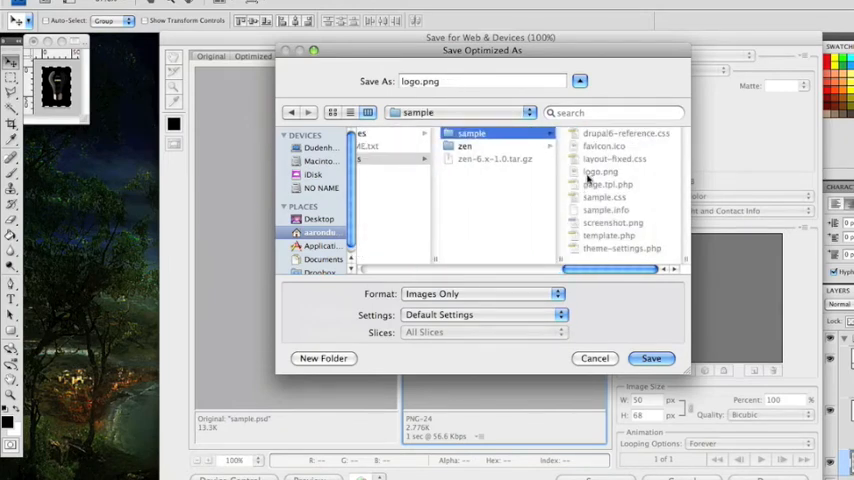
{"action": "left_click", "coordinate": [651, 358]}
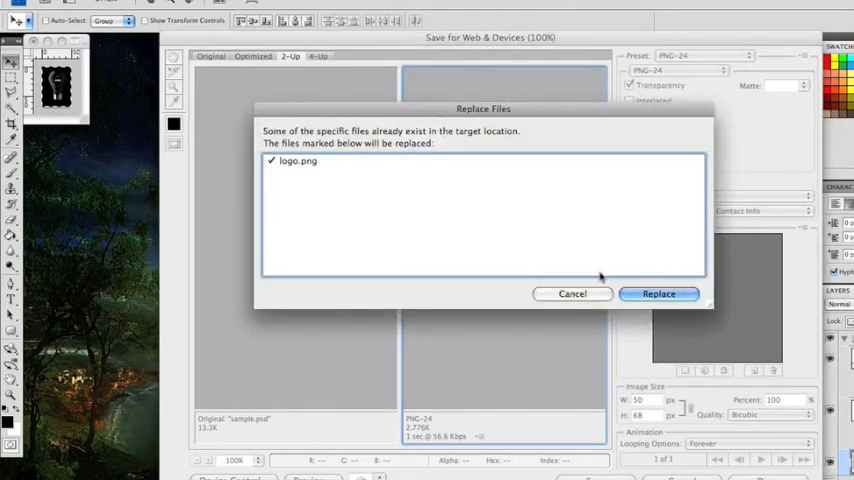
{"action": "left_click", "coordinate": [658, 293]}
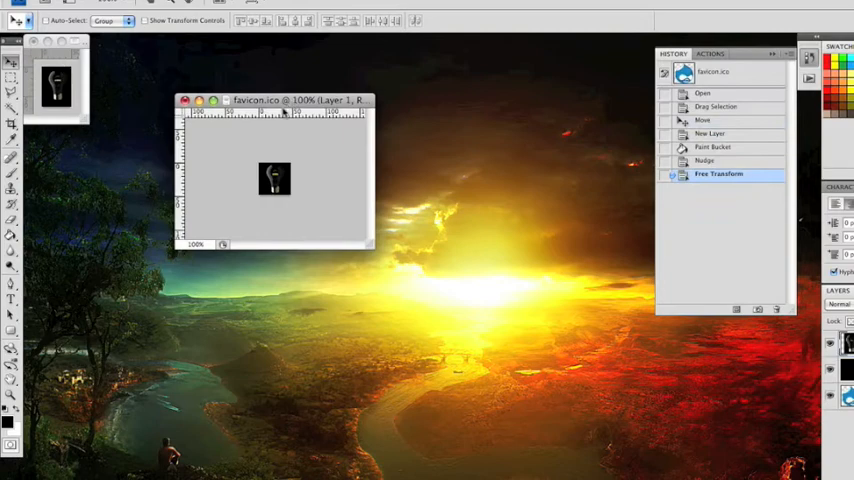
Save the lightbulb artwork as ICO favicon.ico in the sample folder, replacing the old file.
{"action": "left_click", "coordinate": [20, 8]}
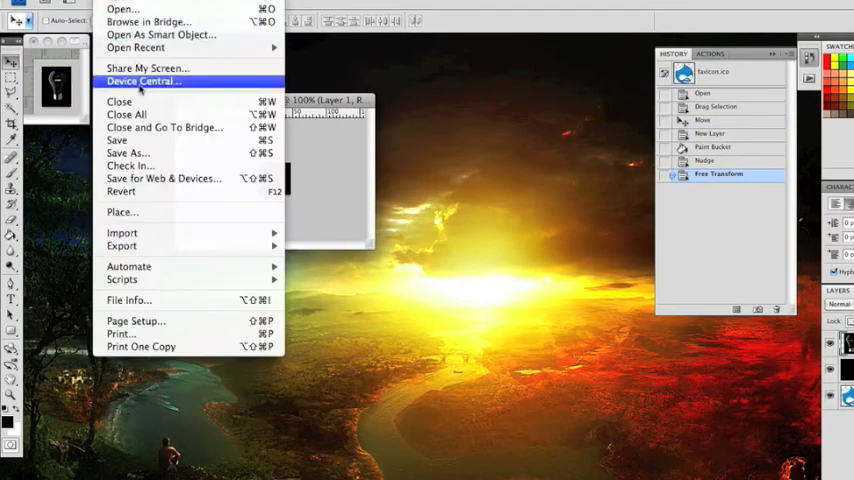
{"action": "left_click", "coordinate": [128, 153]}
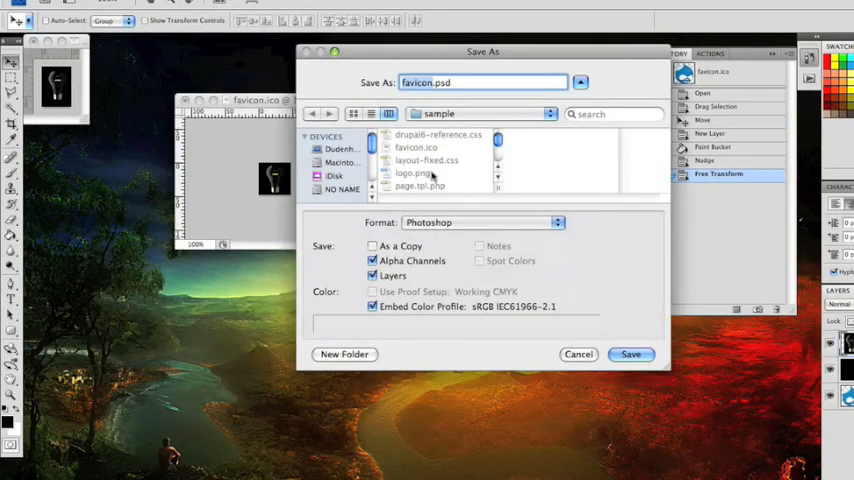
{"action": "scroll", "scroll_direction": "down", "scroll_amount": 3}
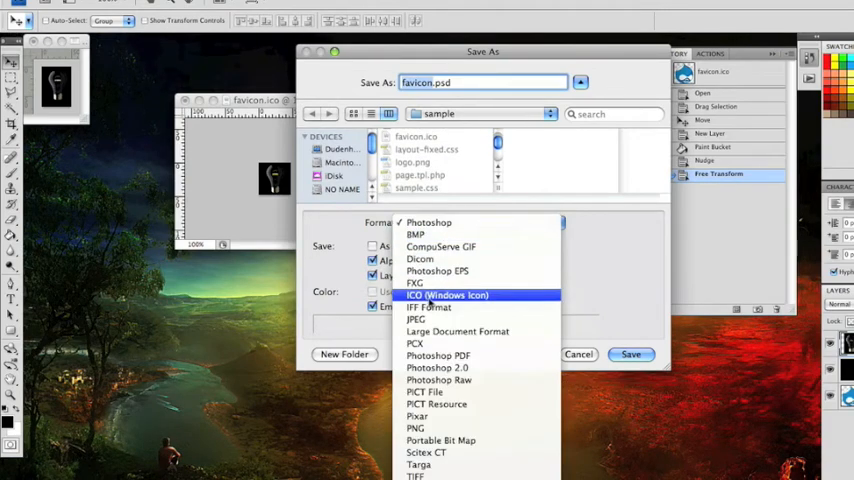
{"action": "left_click", "coordinate": [447, 294]}
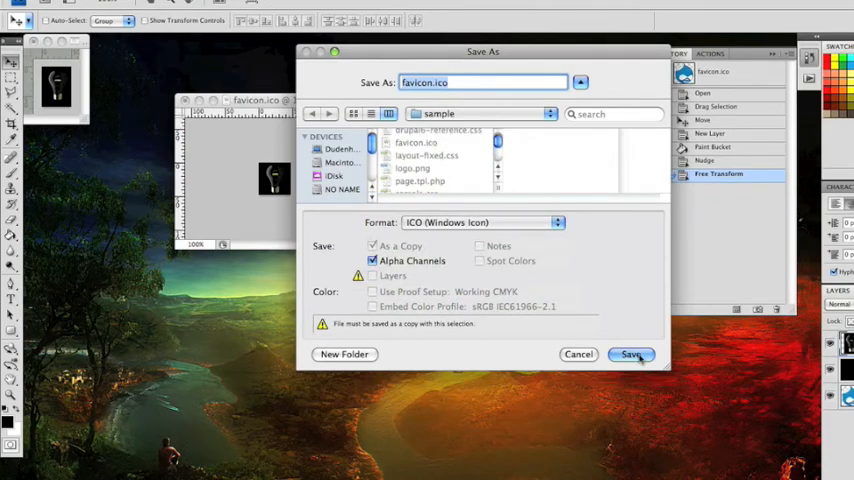
{"action": "left_click", "coordinate": [631, 354]}
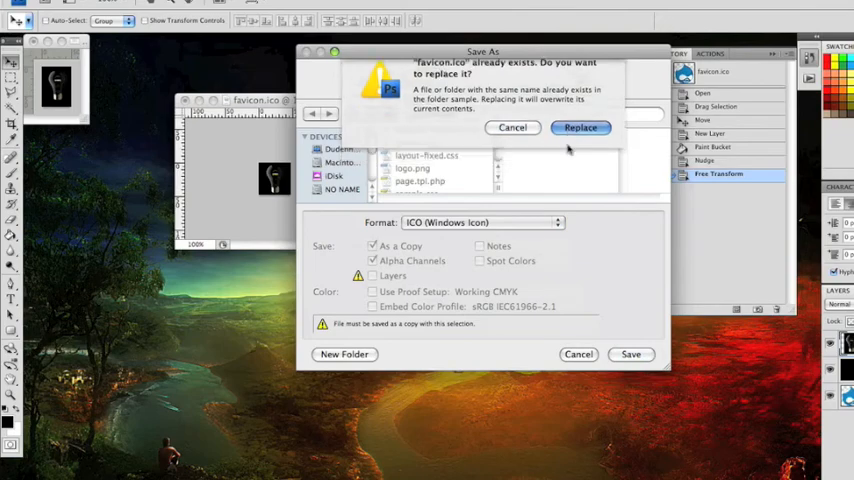
{"action": "left_click", "coordinate": [580, 127]}
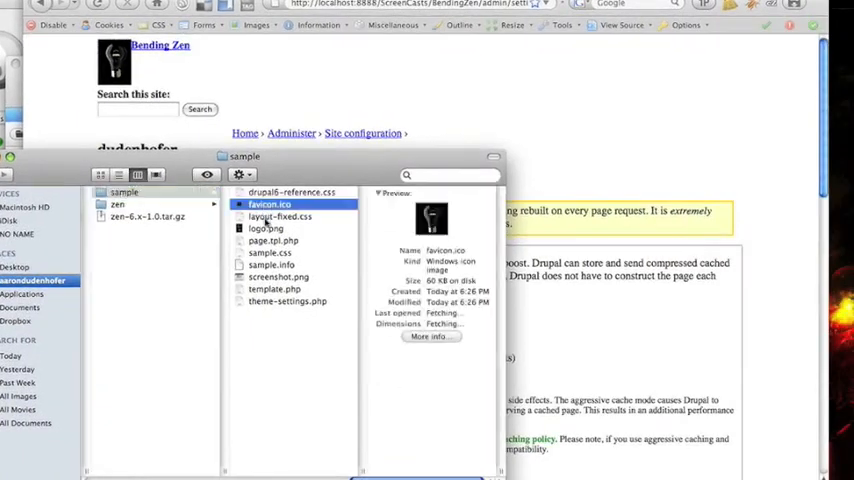
Preview logo.png and favicon.ico in Finder to confirm both show the lightbulb.
{"action": "left_click", "coordinate": [265, 228]}
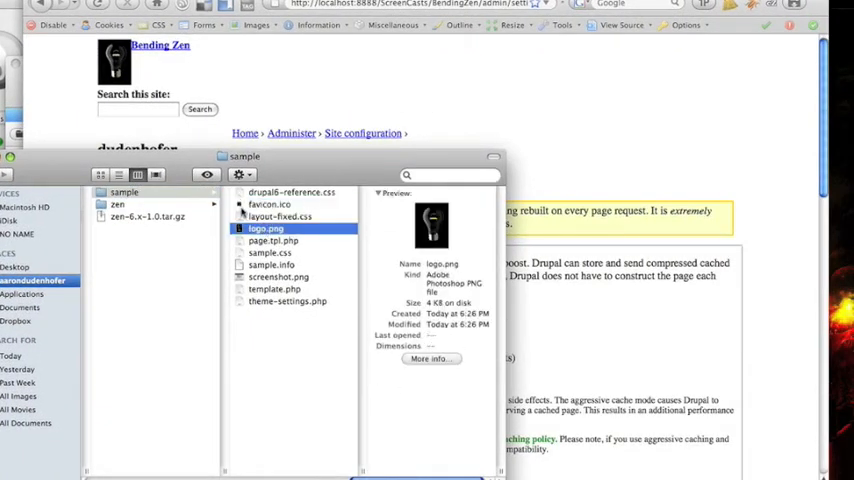
{"action": "left_click", "coordinate": [268, 204]}
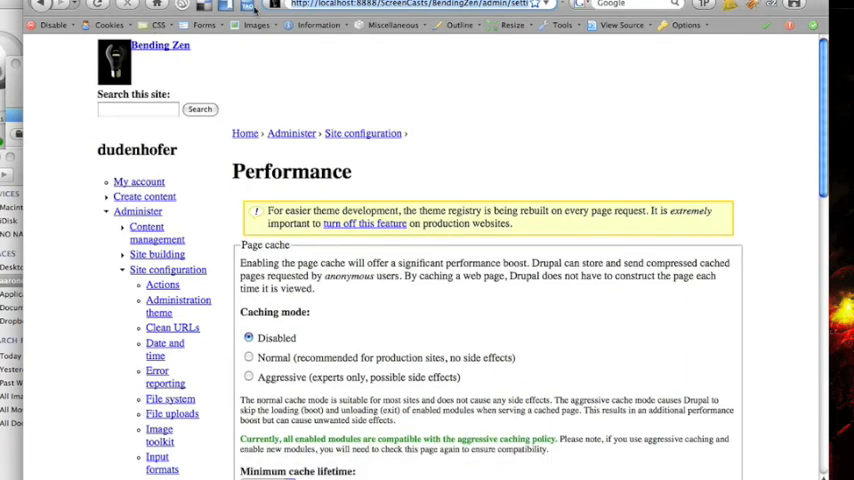
{"action": "mouse_move", "coordinate": [408, 17]}
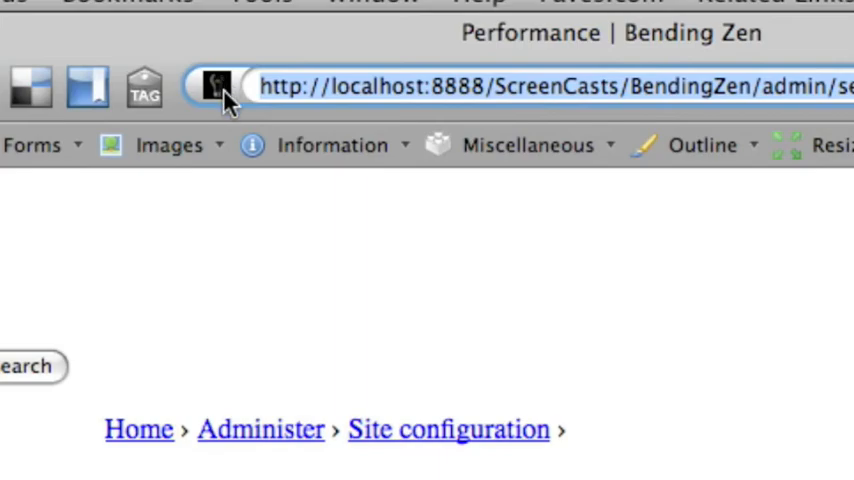
{"action": "mouse_move", "coordinate": [218, 470]}
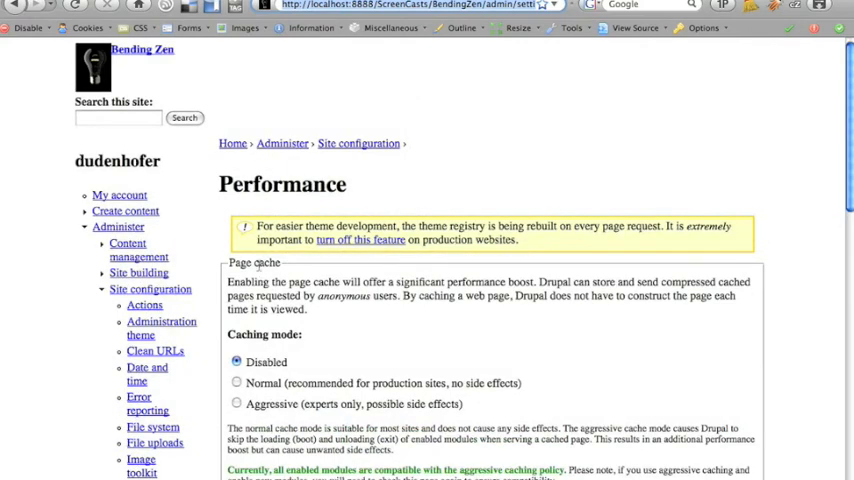
{"action": "mouse_move", "coordinate": [750, 8]}
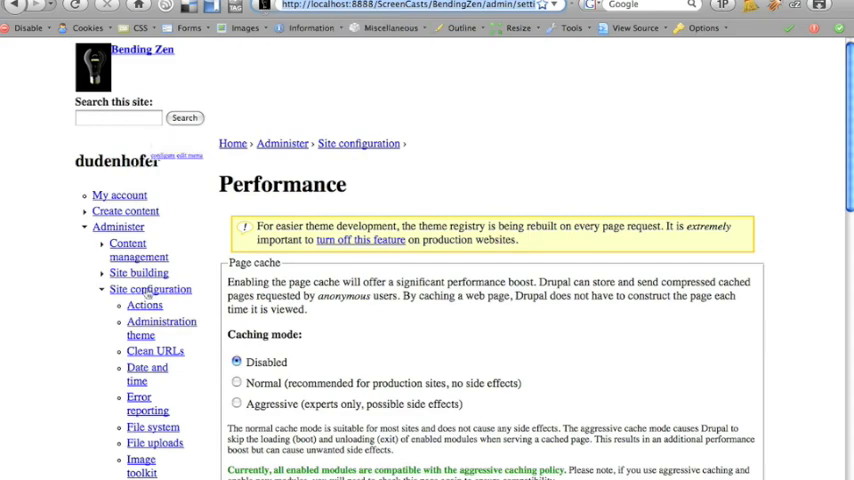
{"action": "mouse_move", "coordinate": [196, 301]}
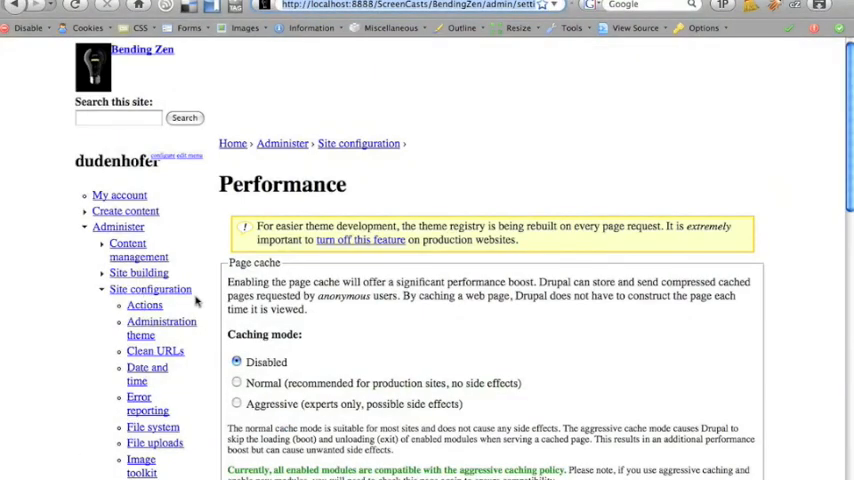
{"action": "mouse_move", "coordinate": [738, 134]}
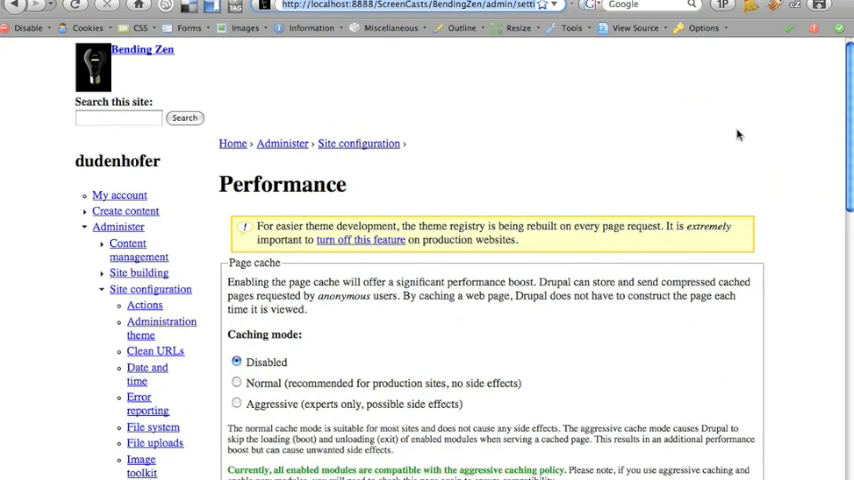